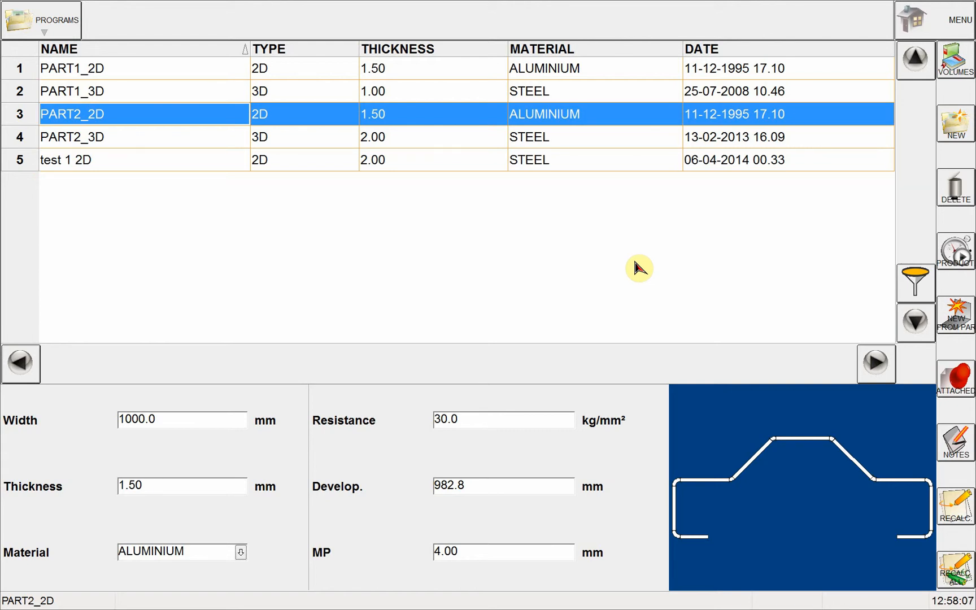
mouse_move(461, 255)
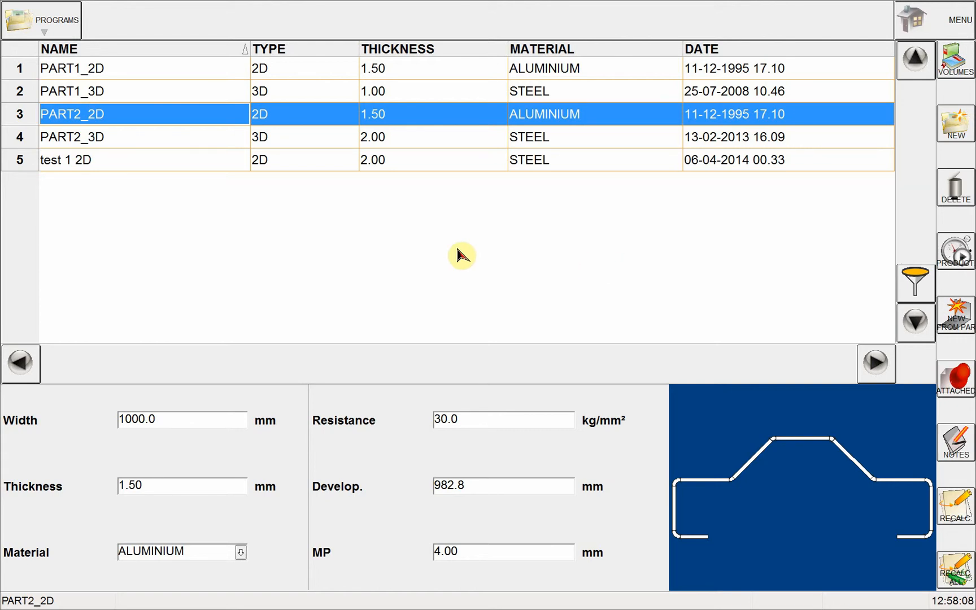
mouse_move(172, 84)
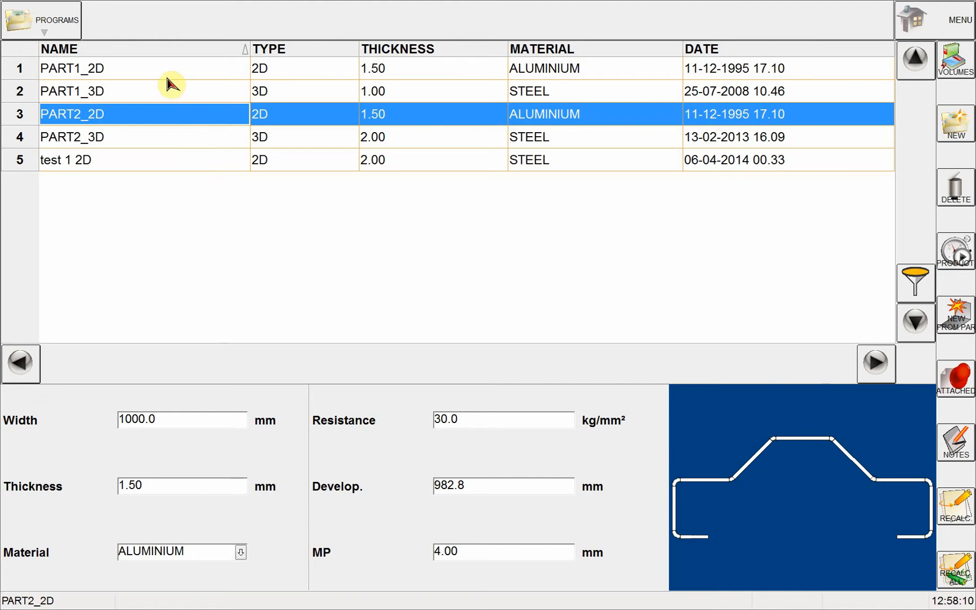
mouse_move(195, 147)
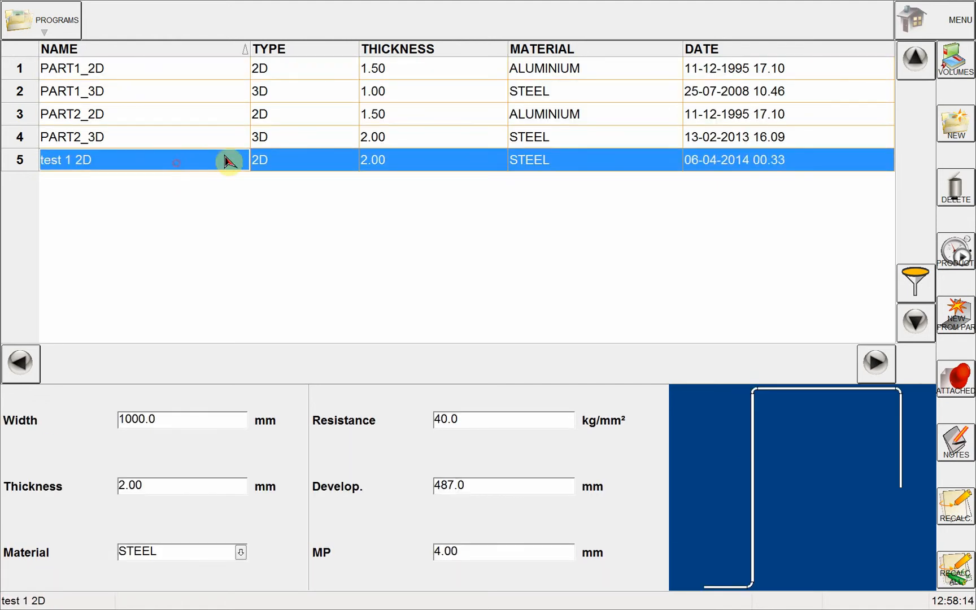
Preview the PART2_2D and PART1_2D program profiles in the list
left_click(72, 114)
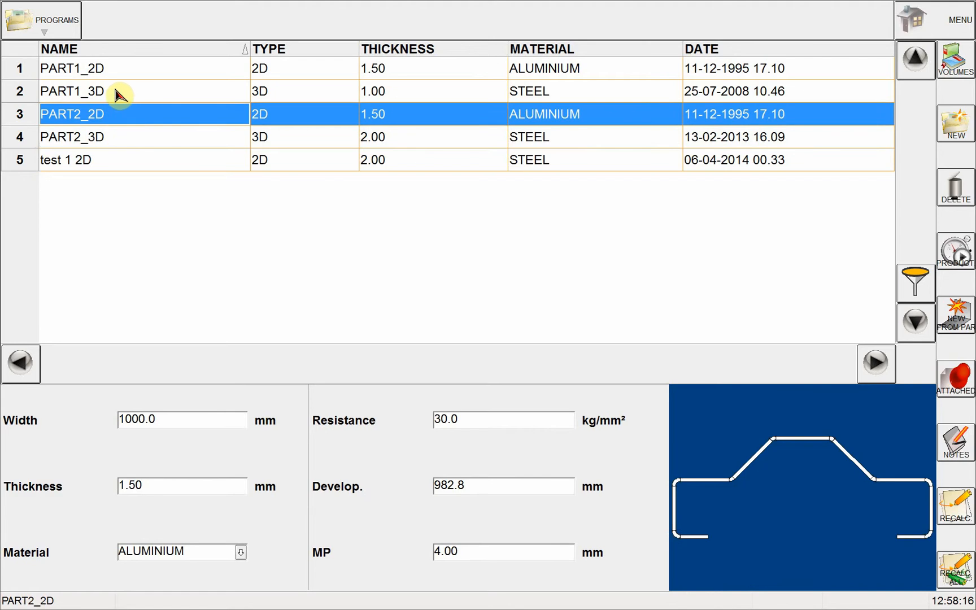
left_click(72, 69)
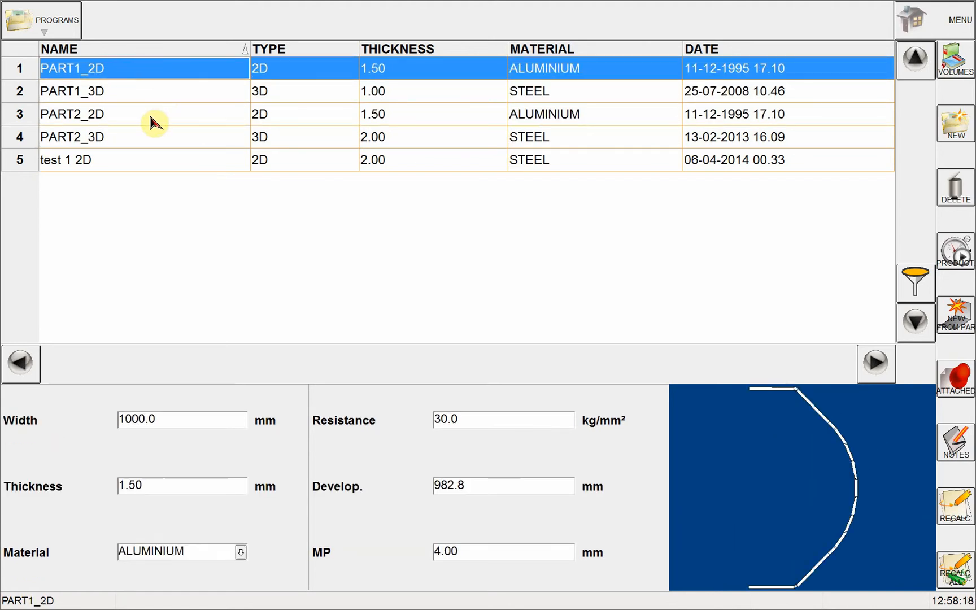
mouse_move(166, 161)
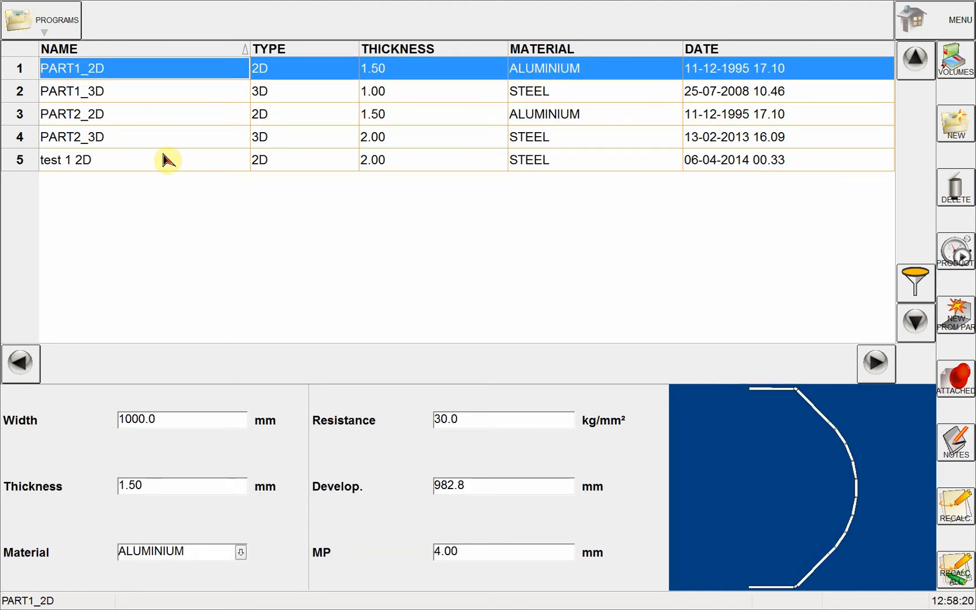
mouse_move(151, 165)
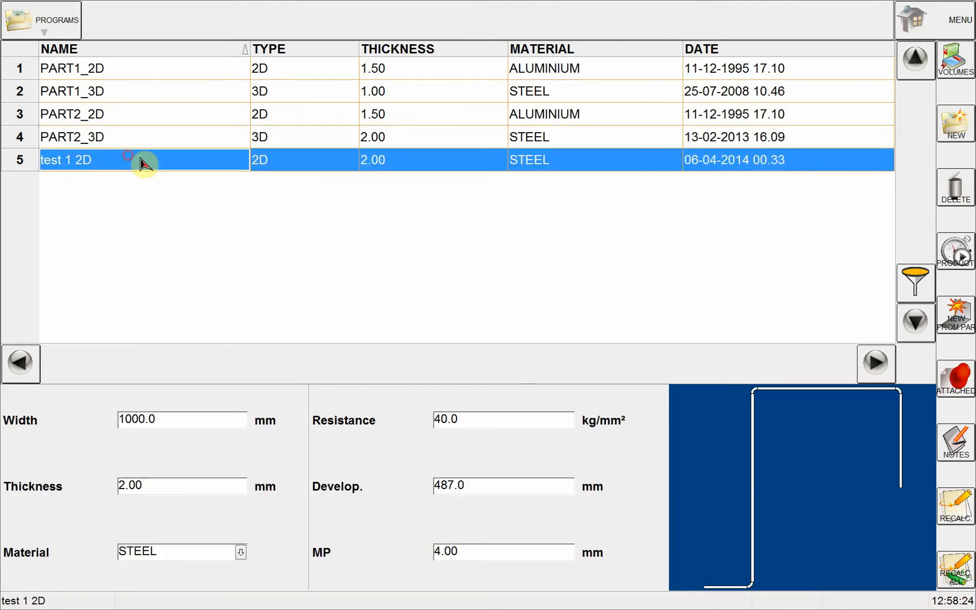
mouse_move(783, 175)
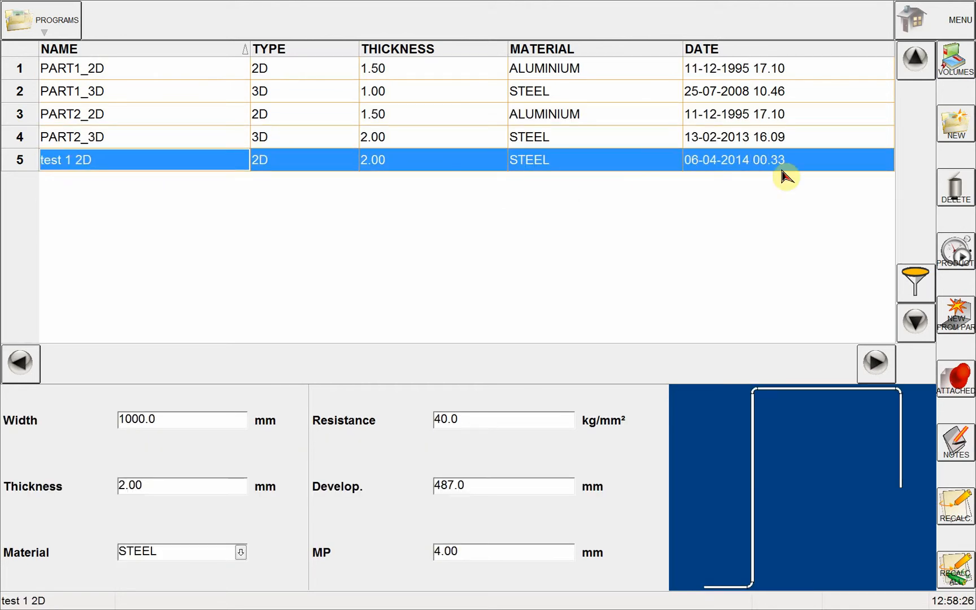
mouse_move(662, 212)
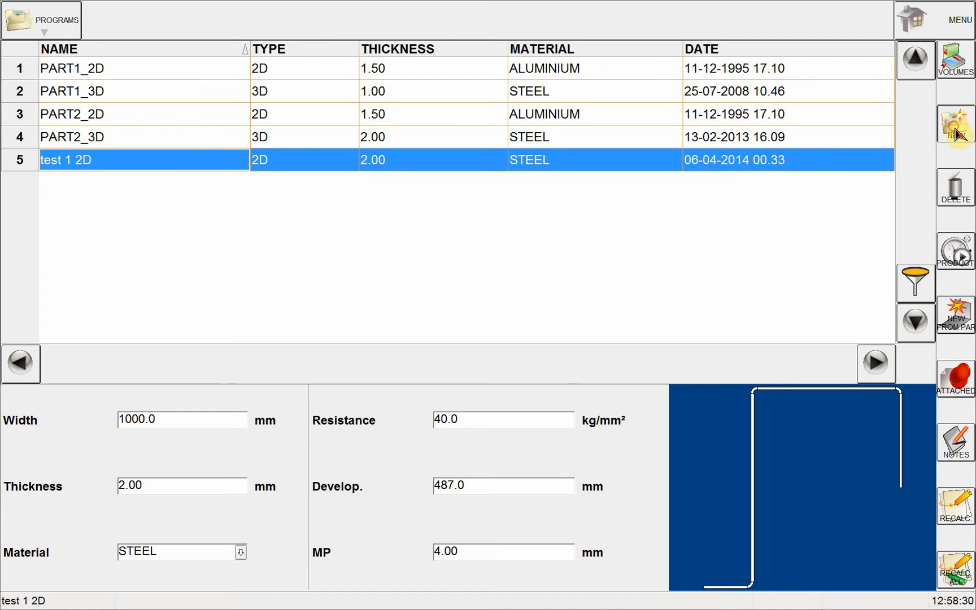
Start a new program named 'test 2 3D' and choose type 3D
left_click(955, 124)
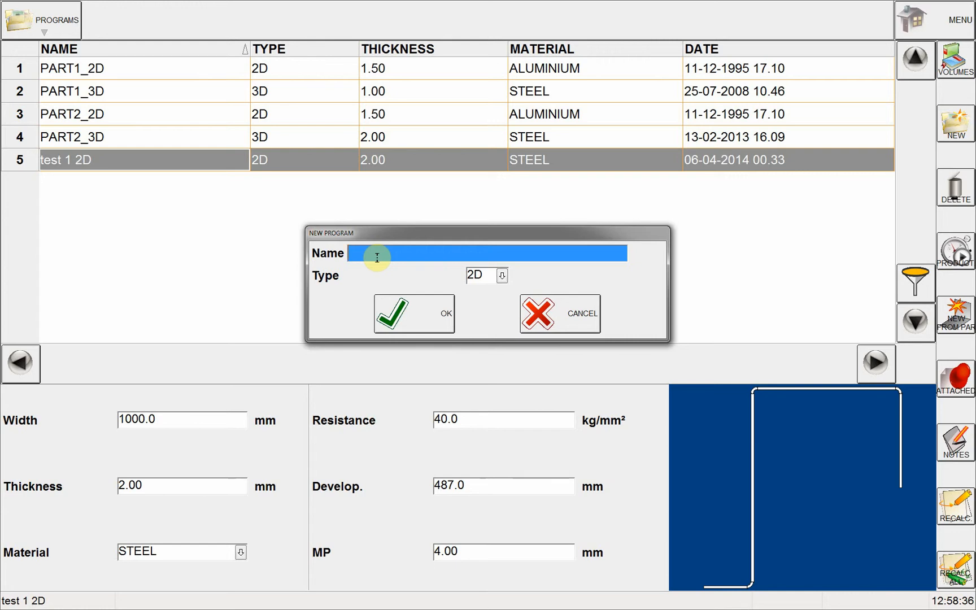
type("test 2 3D")
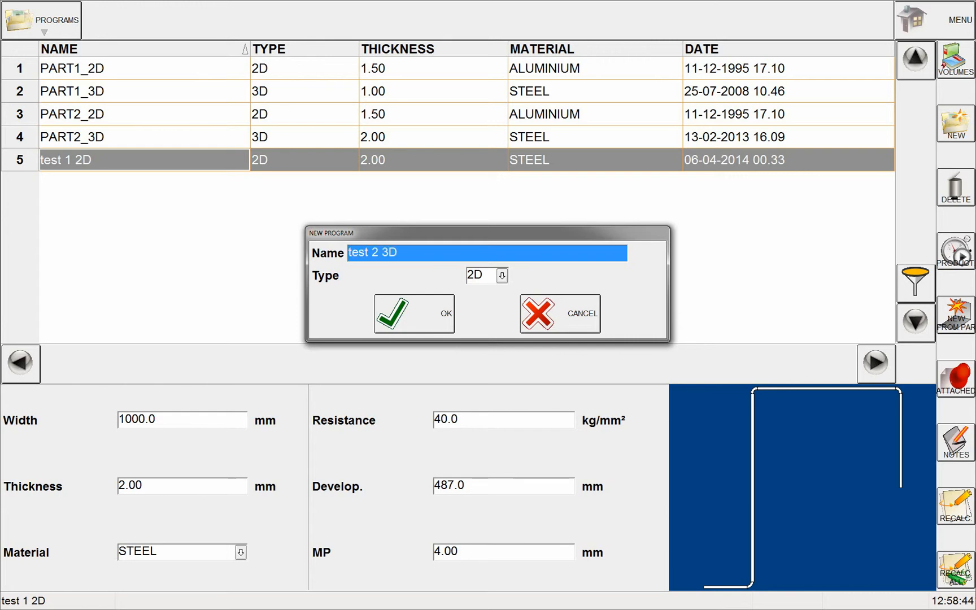
left_click(501, 275)
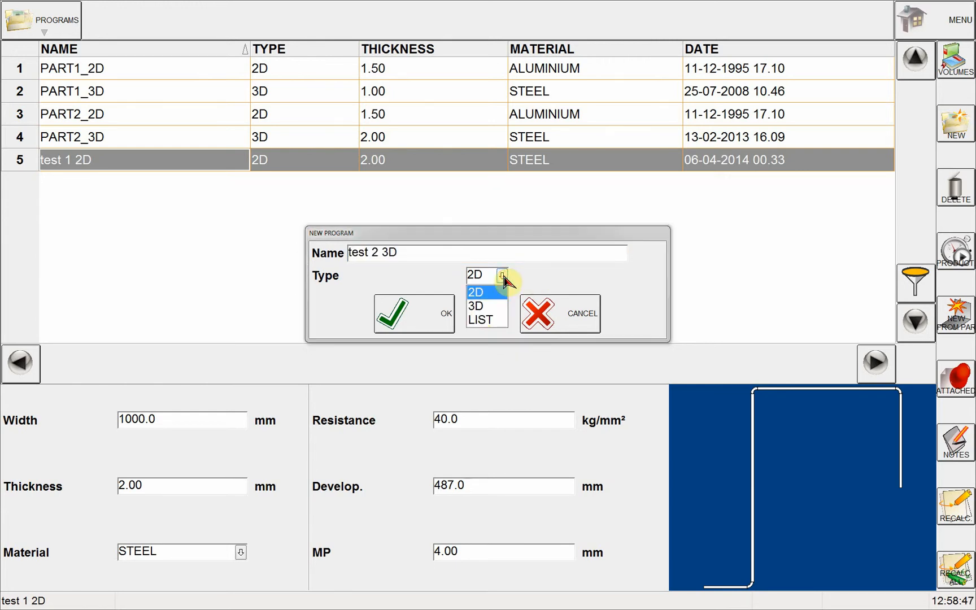
left_click(476, 306)
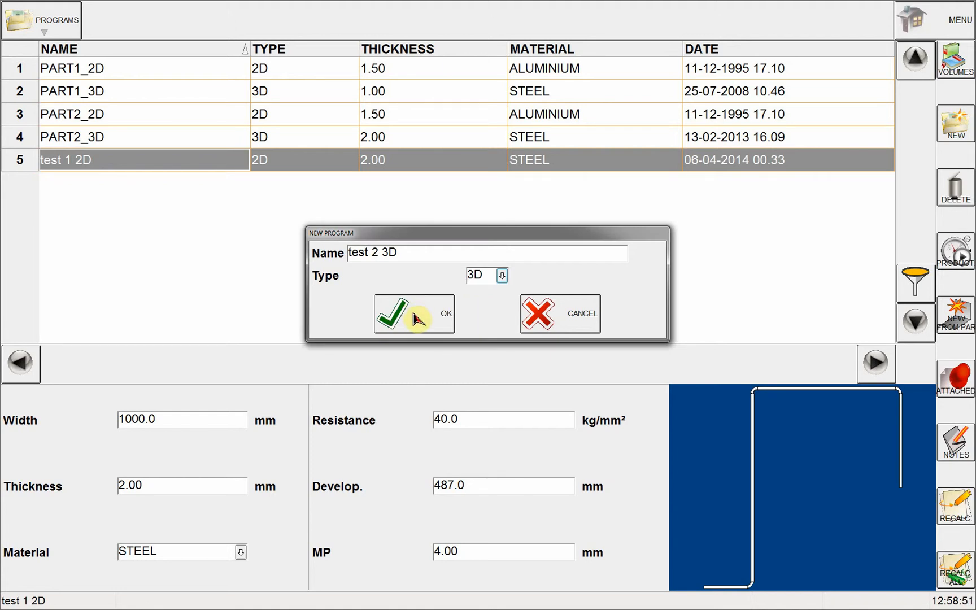
Confirm creation of the 'test 2 3D' program, 2.00 mm steel
left_click(391, 314)
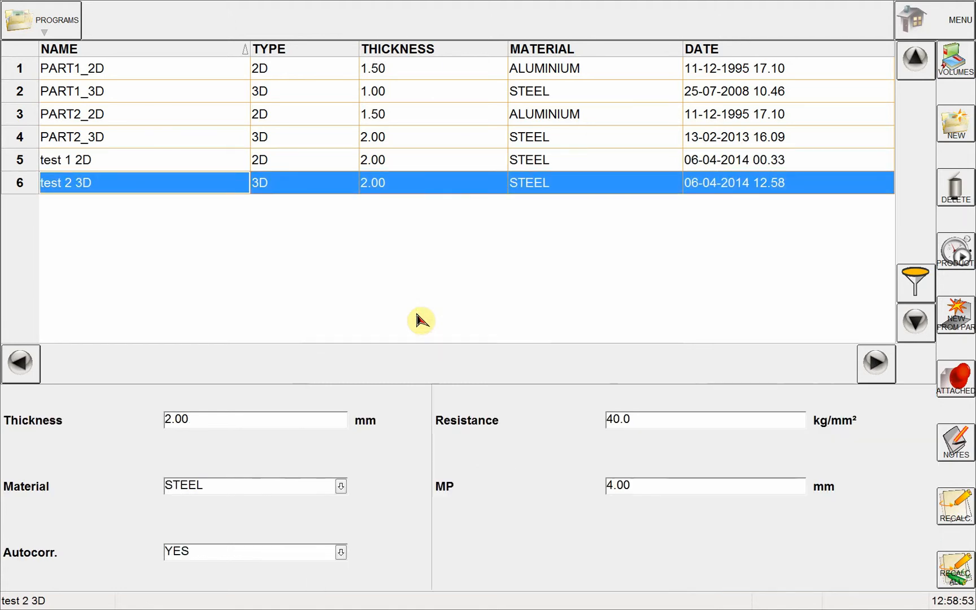
mouse_move(70, 199)
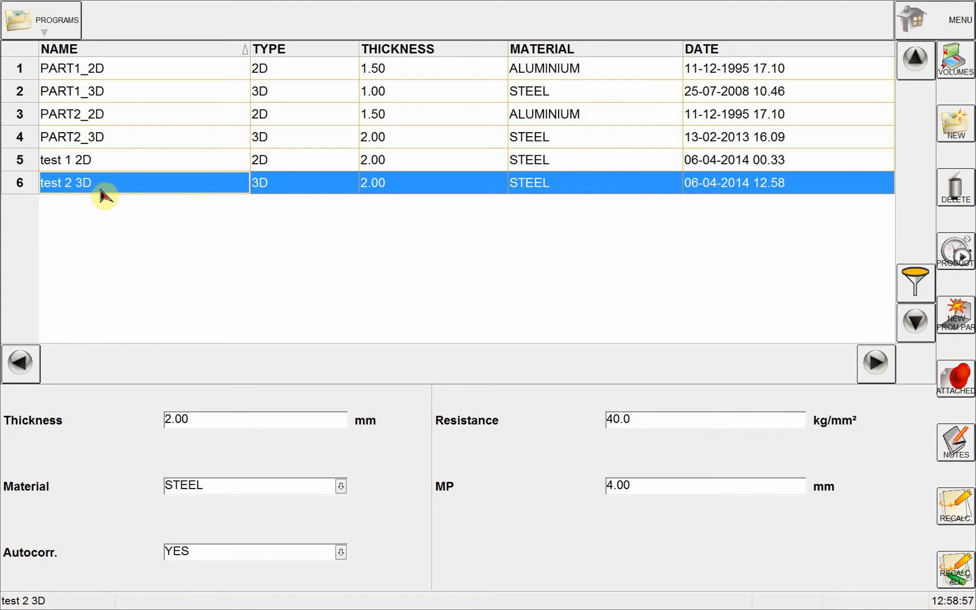
mouse_move(96, 187)
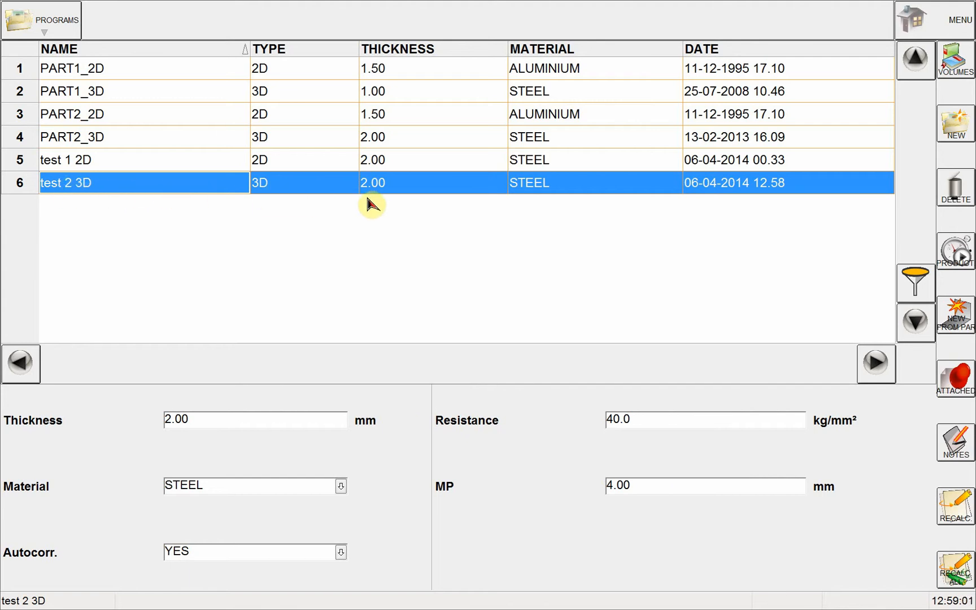
mouse_move(373, 187)
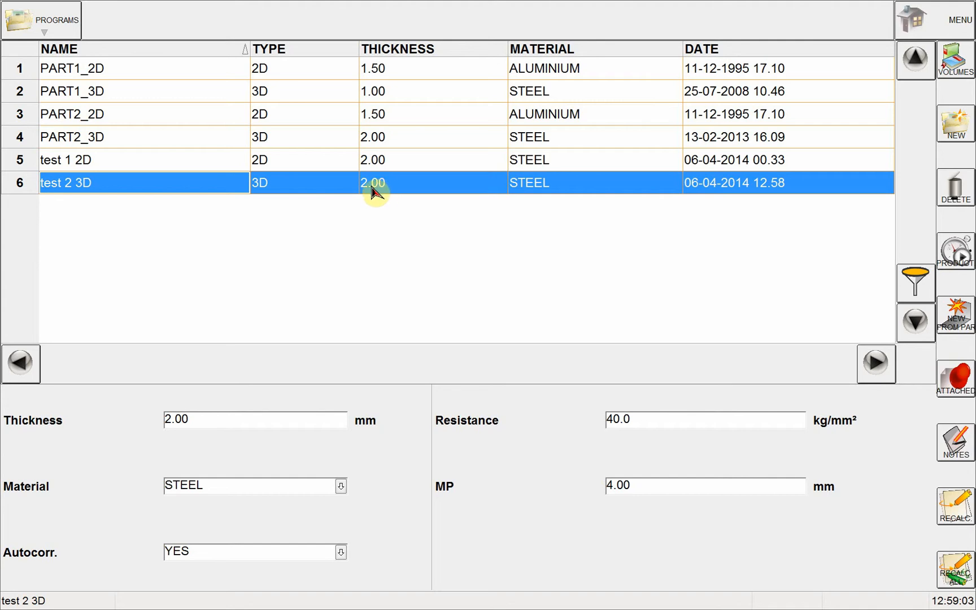
mouse_move(540, 187)
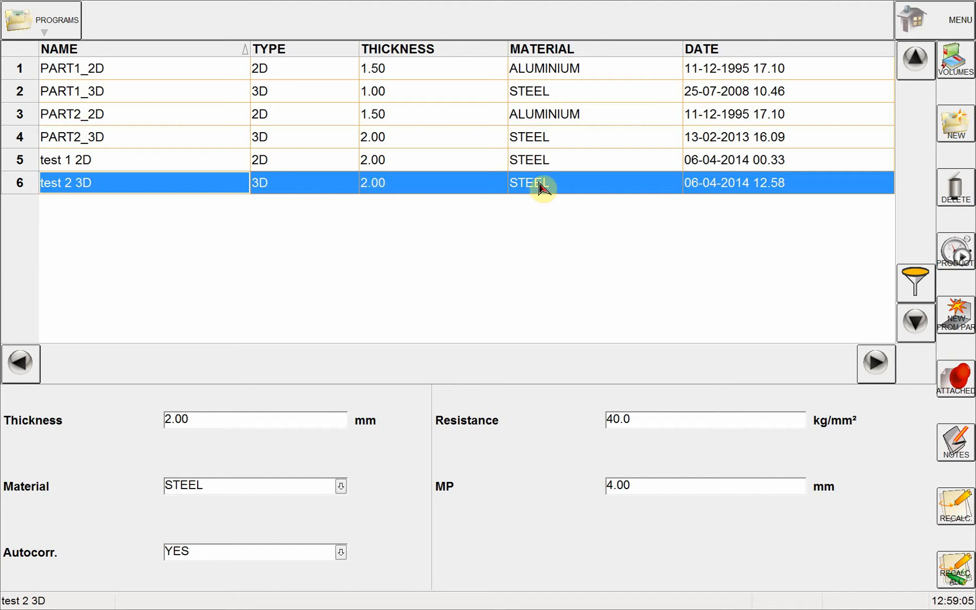
mouse_move(569, 190)
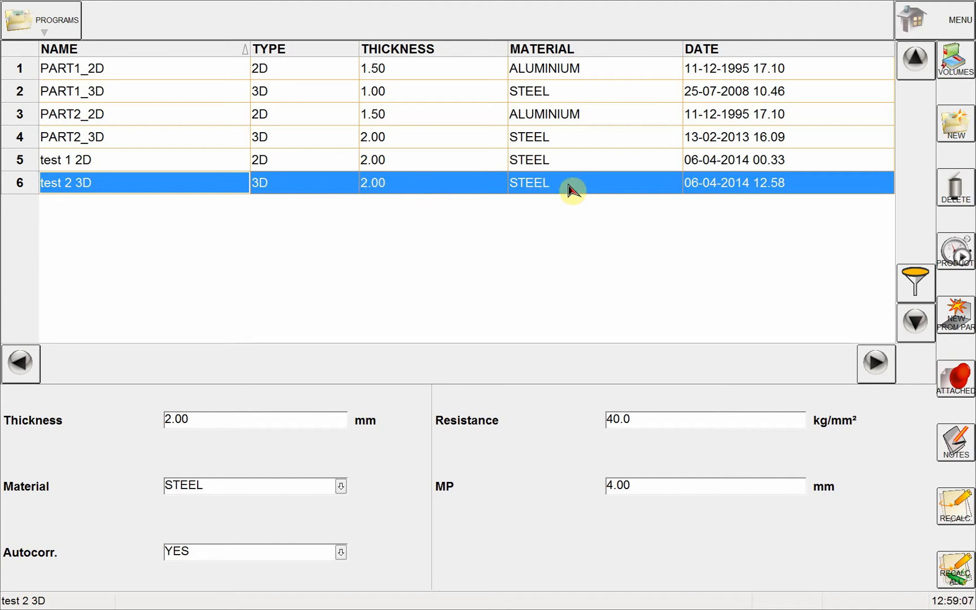
mouse_move(524, 189)
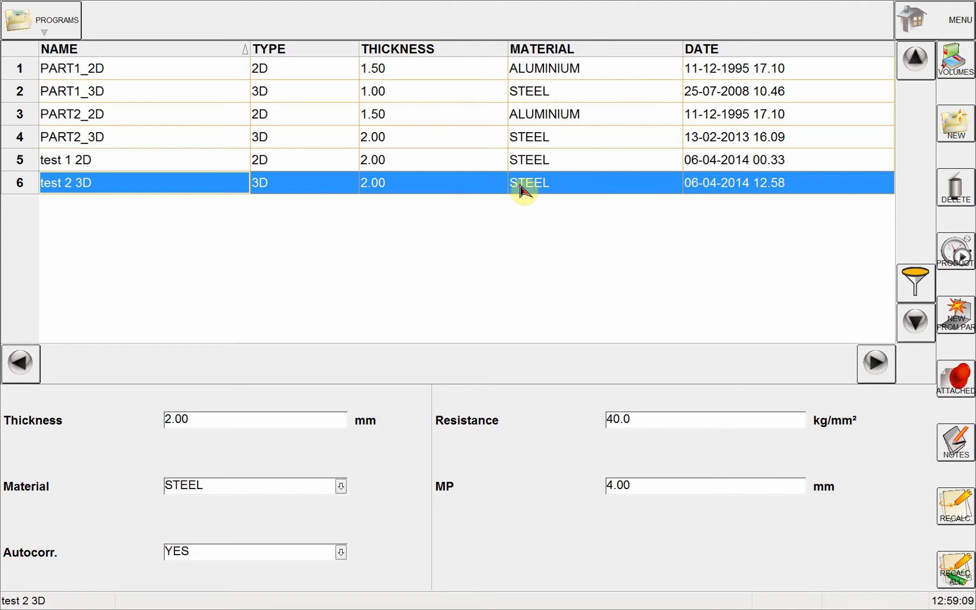
mouse_move(745, 191)
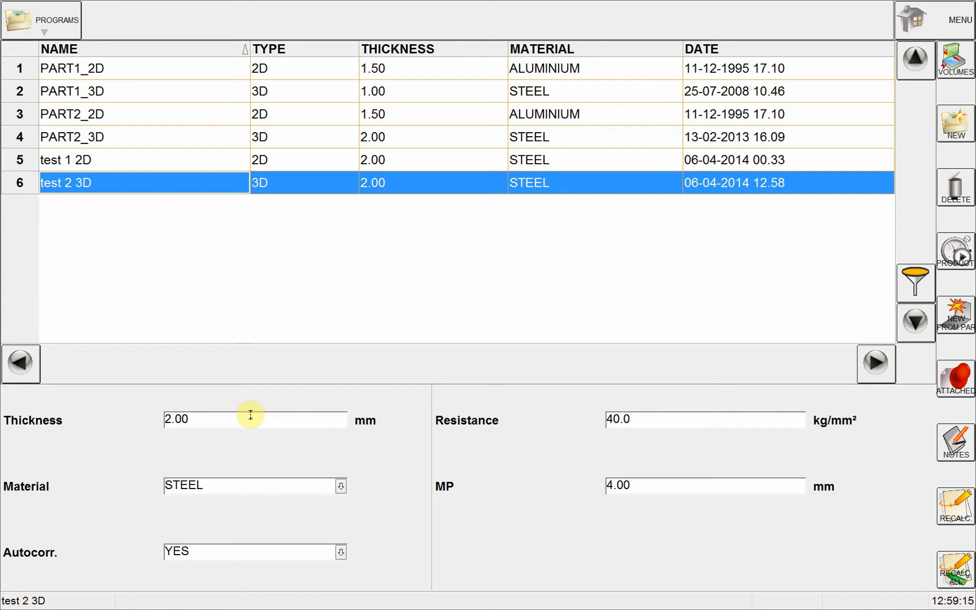
mouse_move(75, 429)
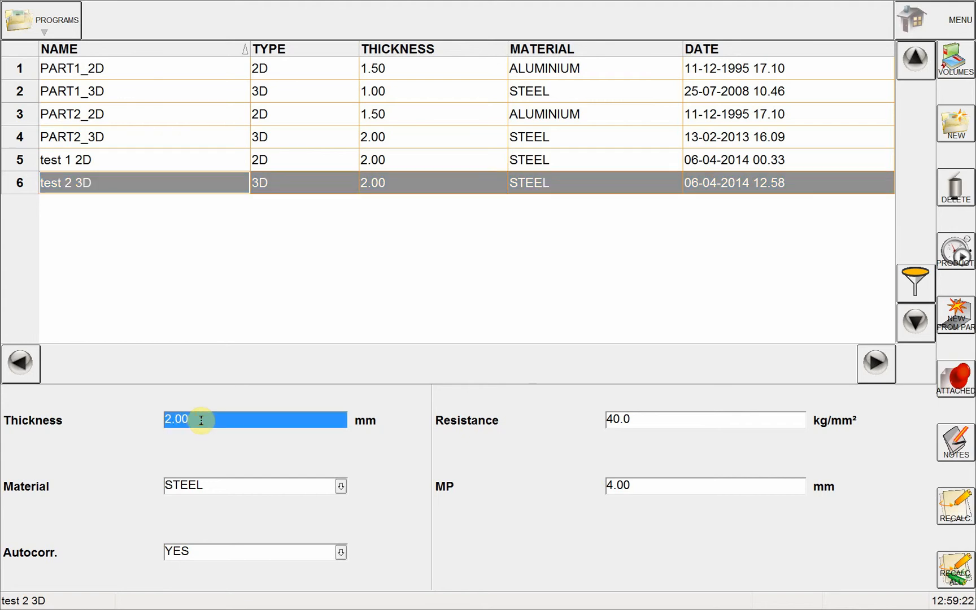
Set the program thickness to 1.00 mm and keep the material as STEEL
type("1.00")
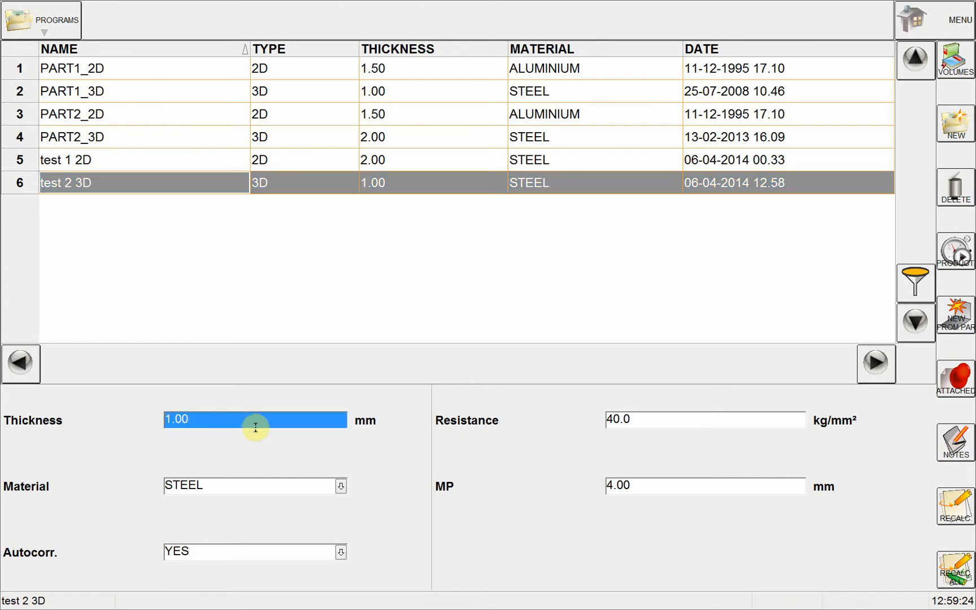
mouse_move(358, 479)
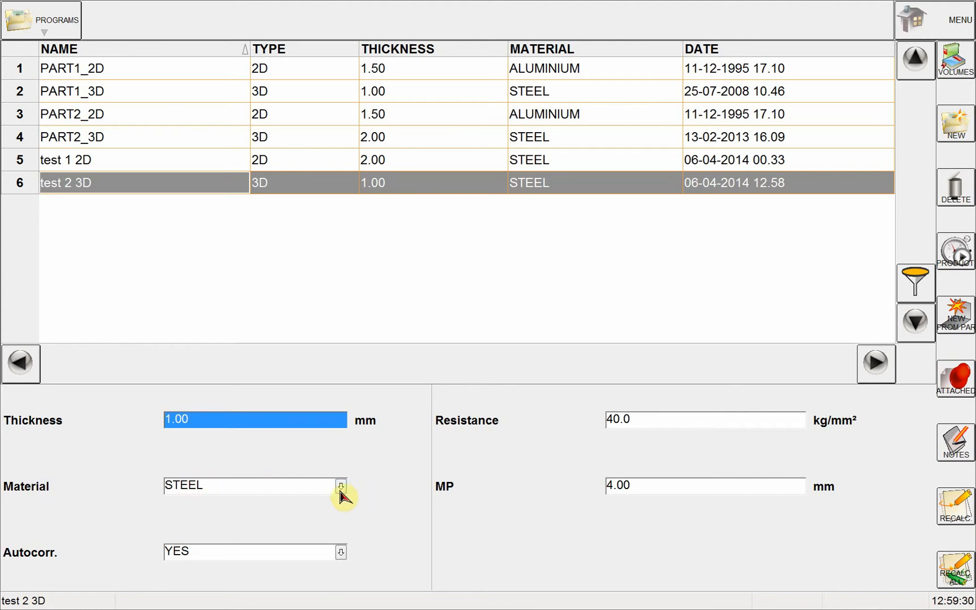
left_click(340, 486)
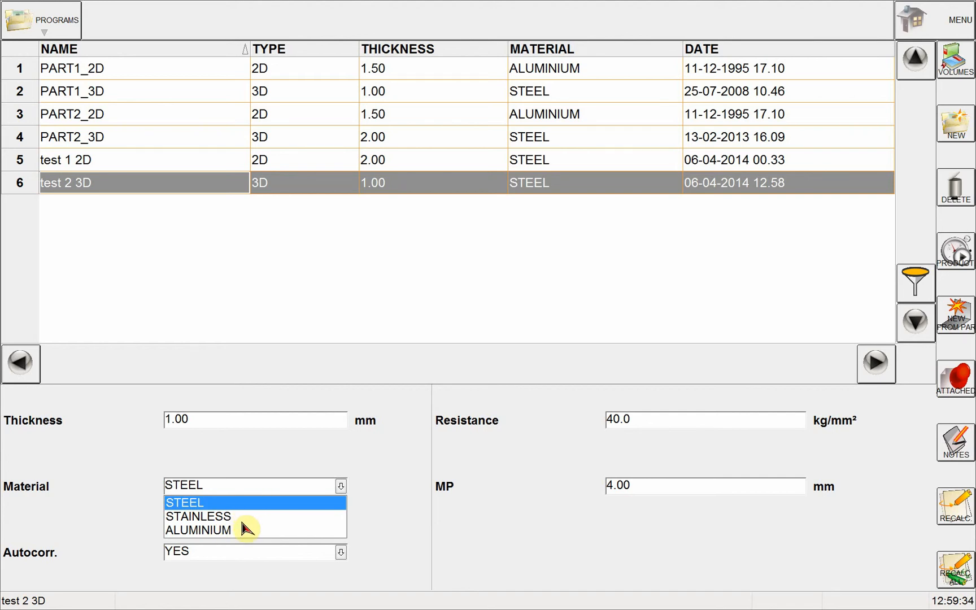
mouse_move(362, 464)
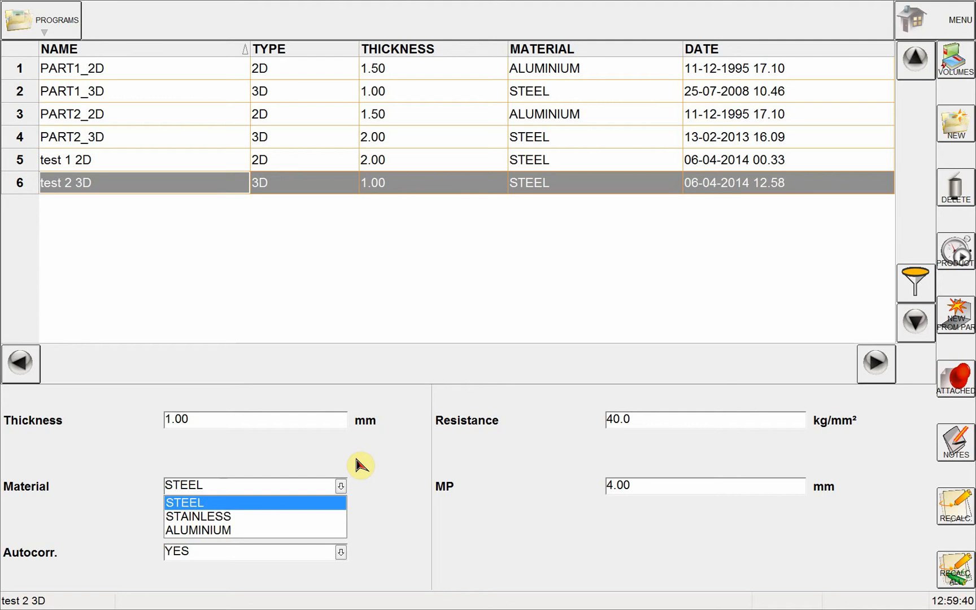
mouse_move(372, 464)
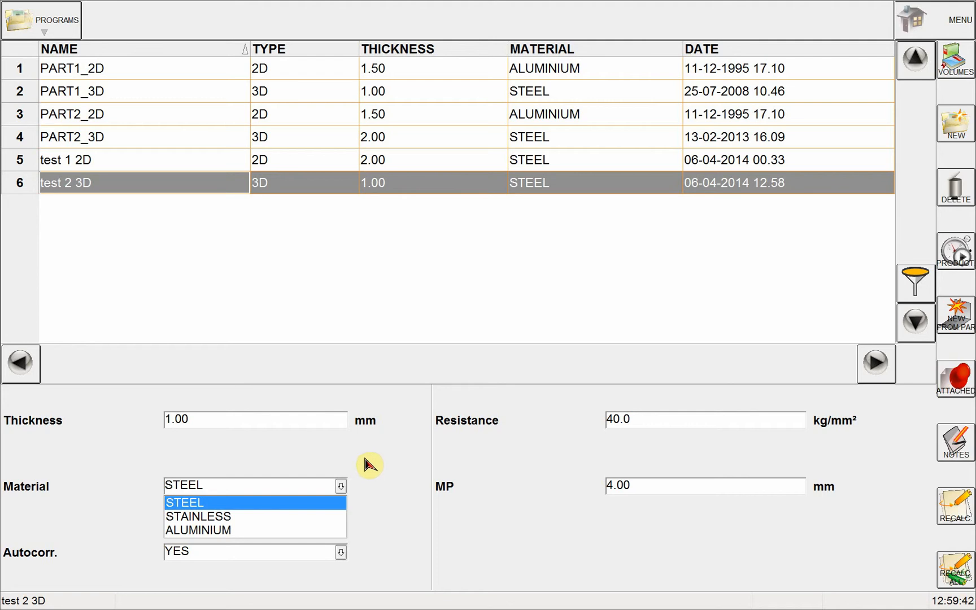
left_click(184, 501)
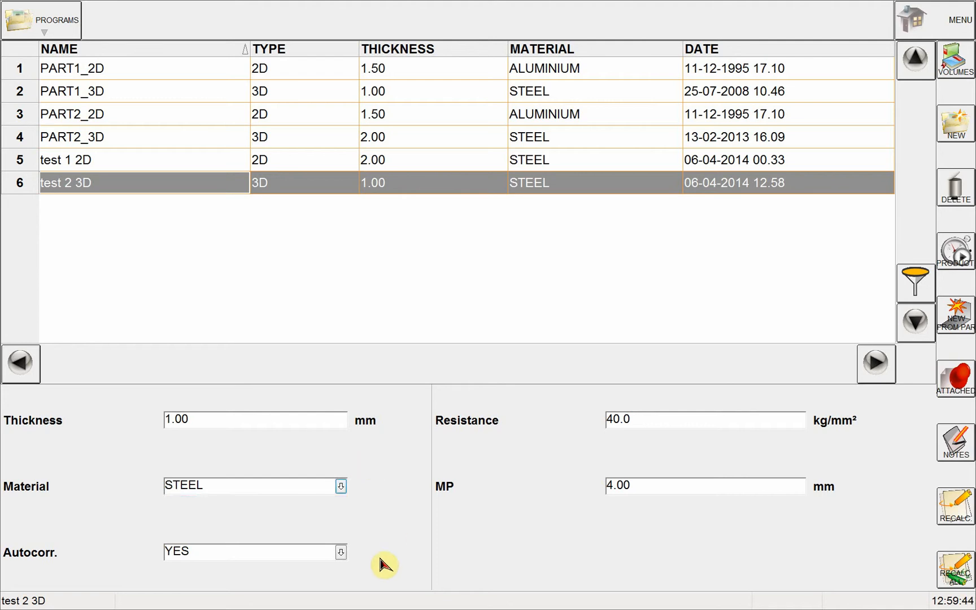
mouse_move(595, 430)
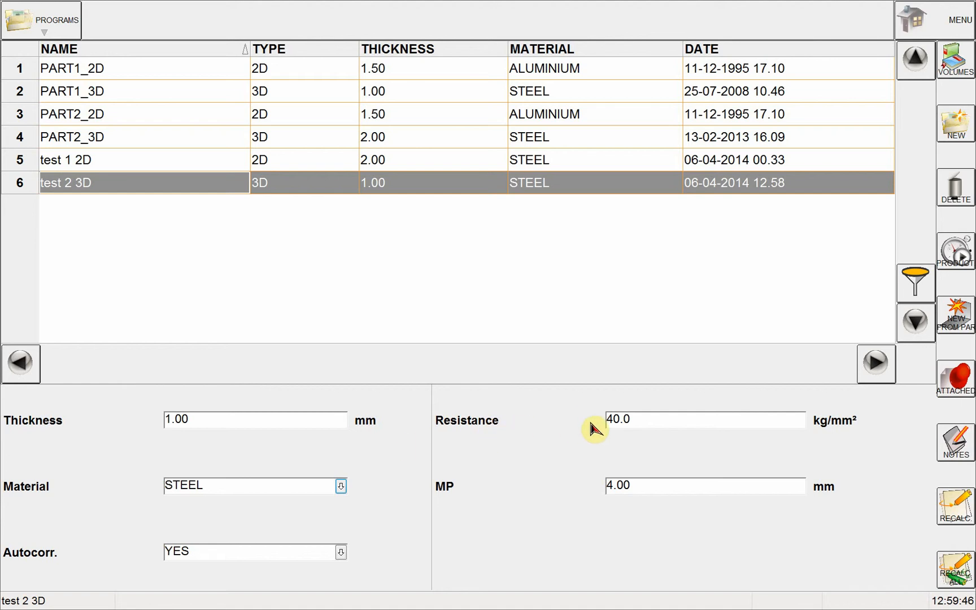
mouse_move(562, 452)
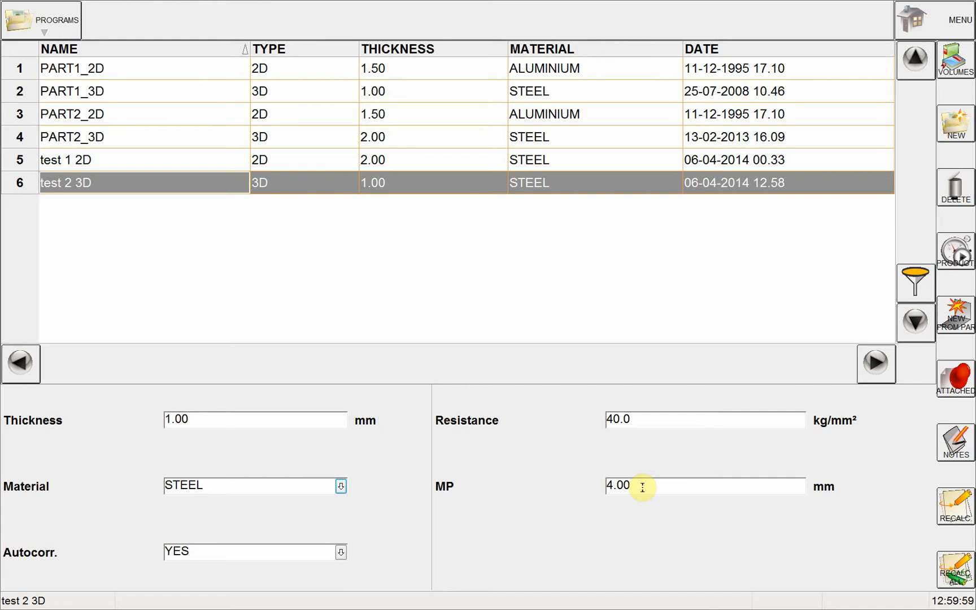
mouse_move(650, 485)
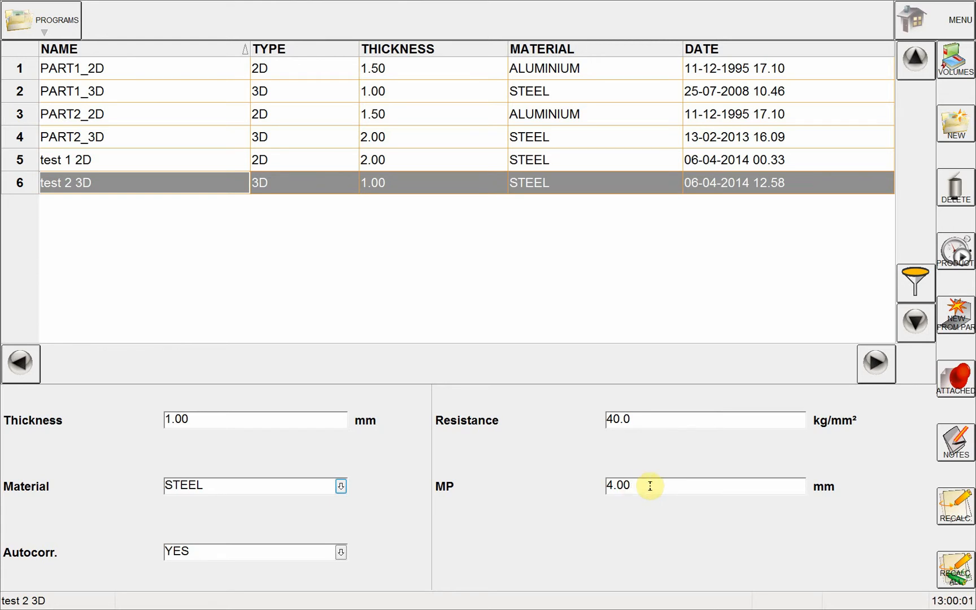
mouse_move(428, 290)
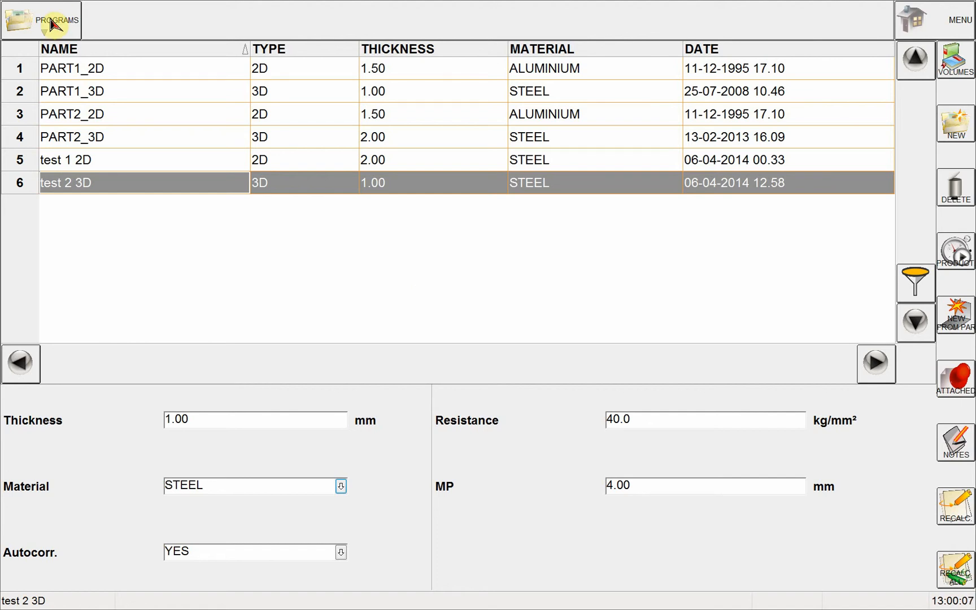
Switch to the part editor page and enable quick drawing mode
left_click(56, 21)
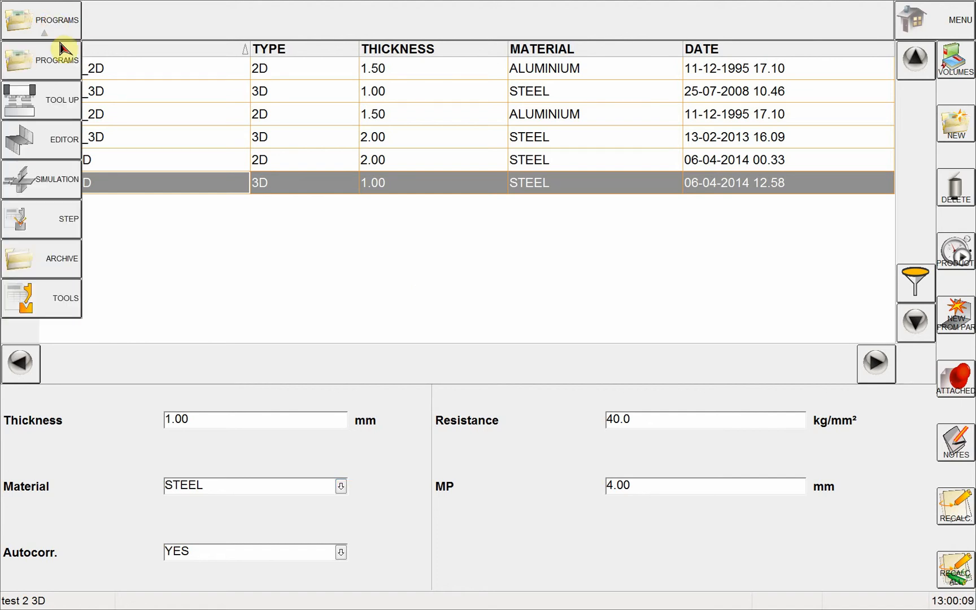
left_click(41, 140)
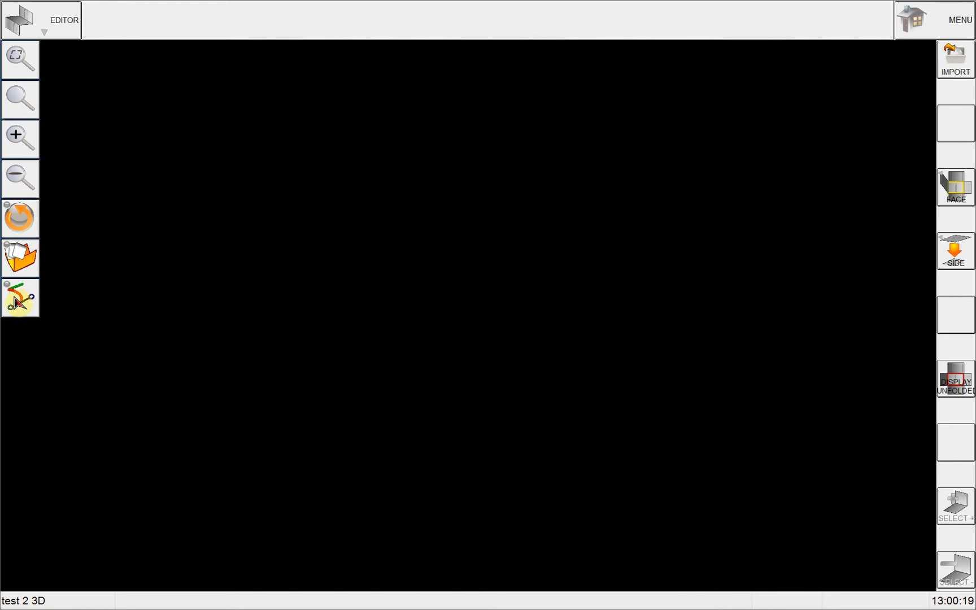
left_click(21, 300)
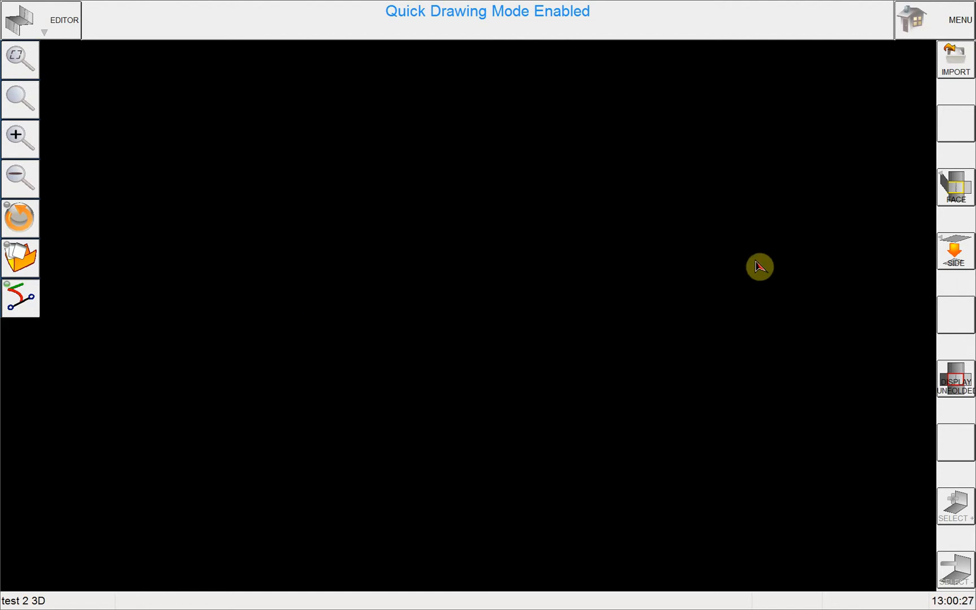
mouse_move(833, 205)
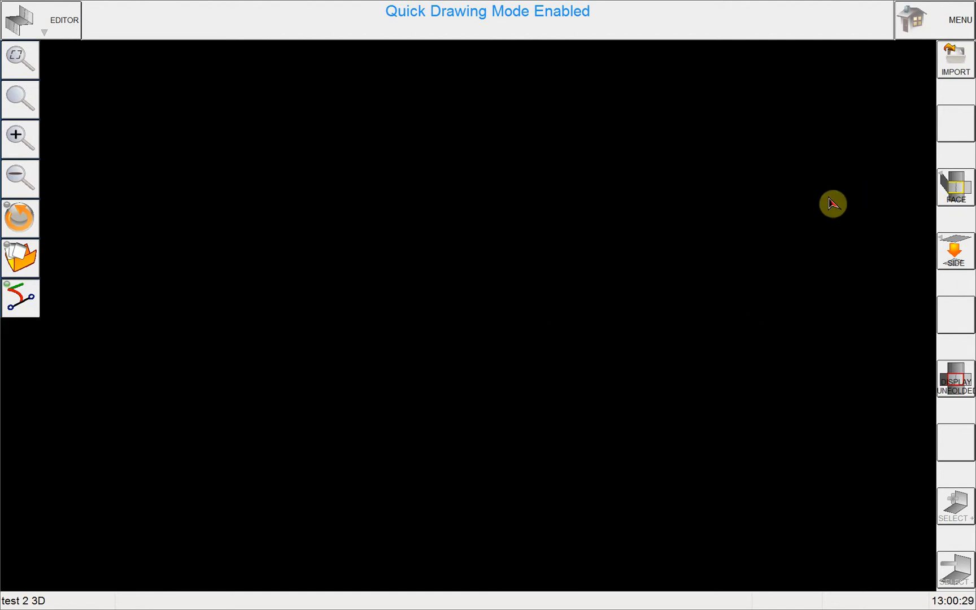
Expand the face options (delete, modify, insert face) on the right toolbar
left_click(957, 186)
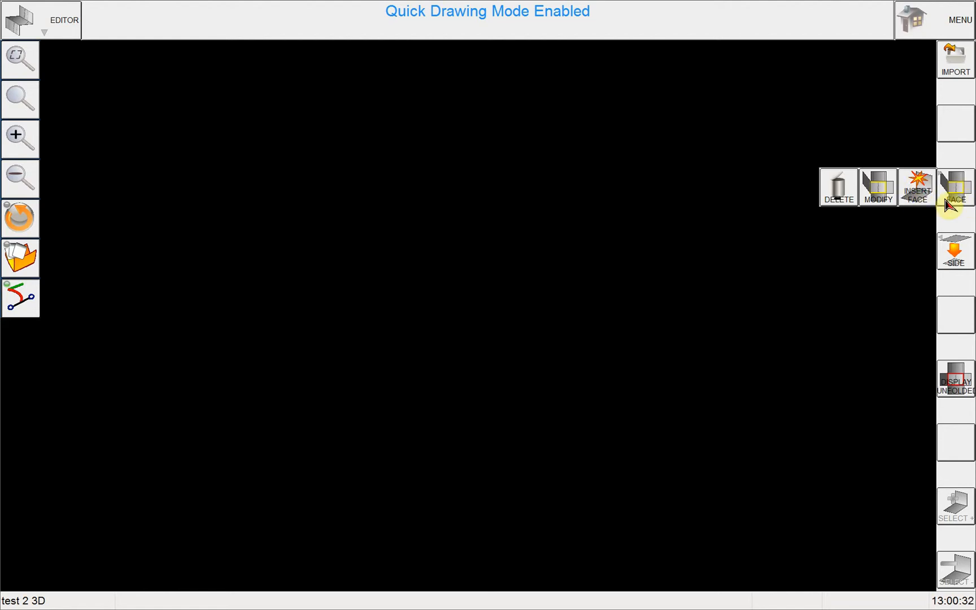
Insert a new base face with length 200.0 mm and width 100.0 mm, external dimension
left_click(956, 187)
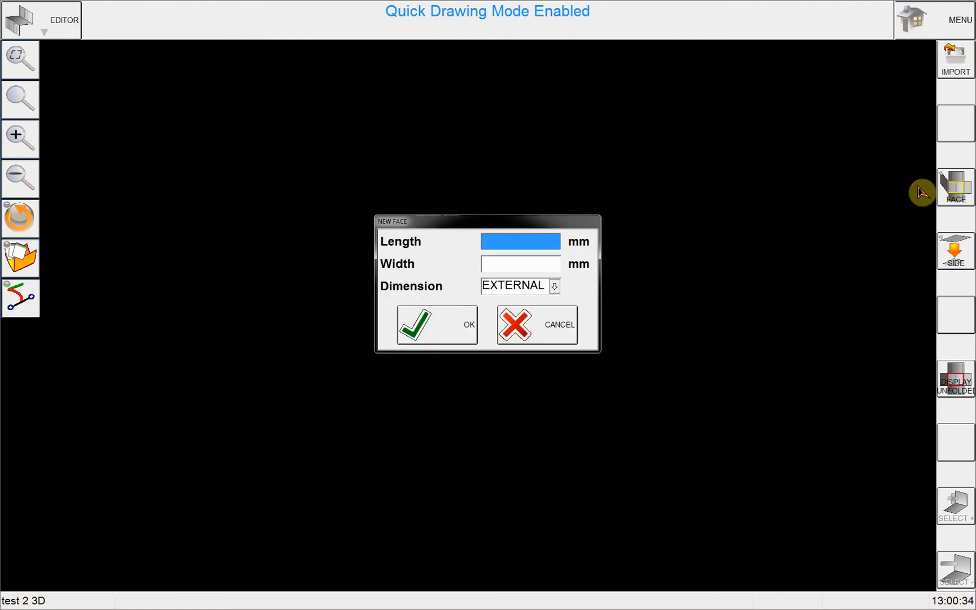
left_click(504, 243)
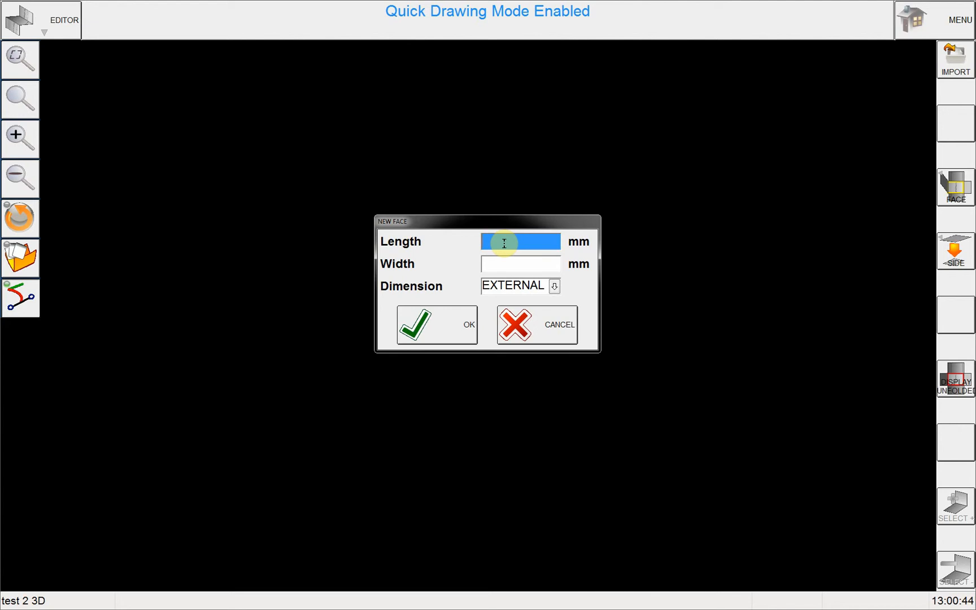
type("200")
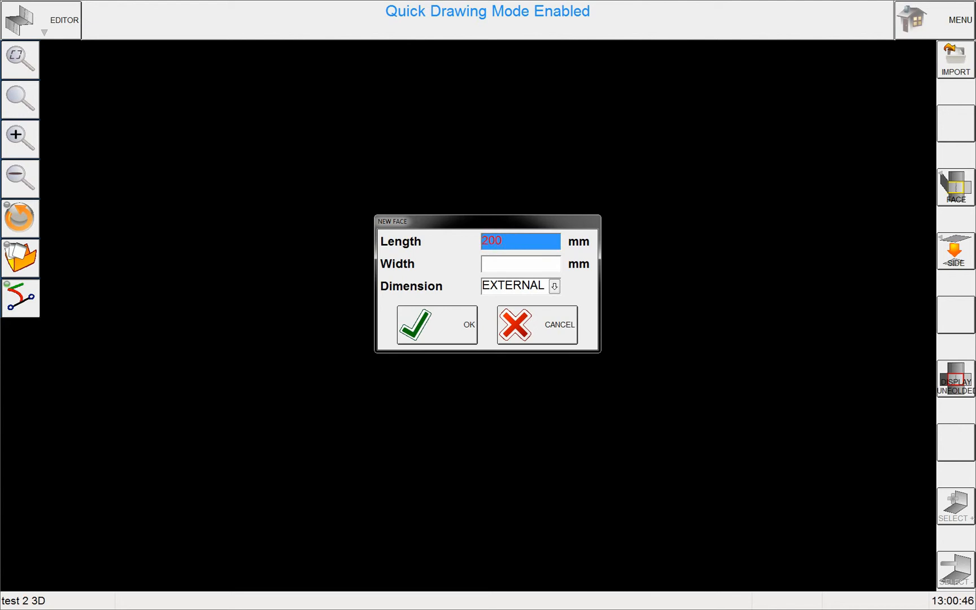
left_click(509, 264)
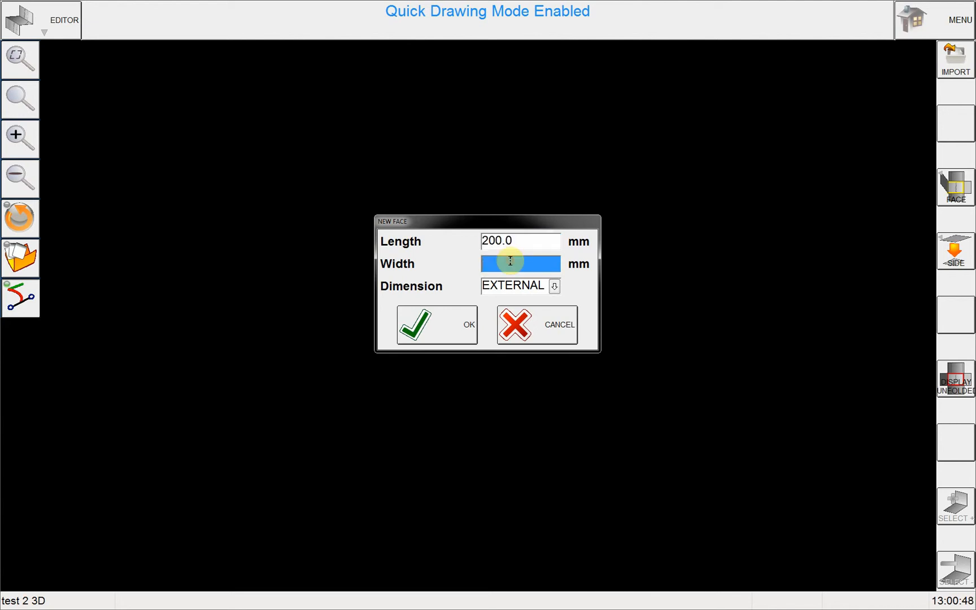
type("10")
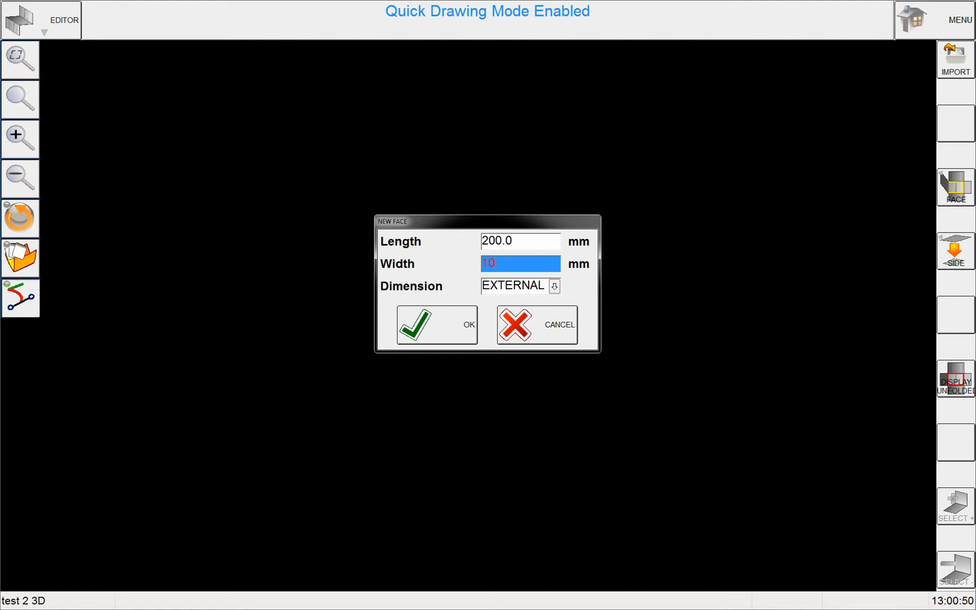
type("100.0")
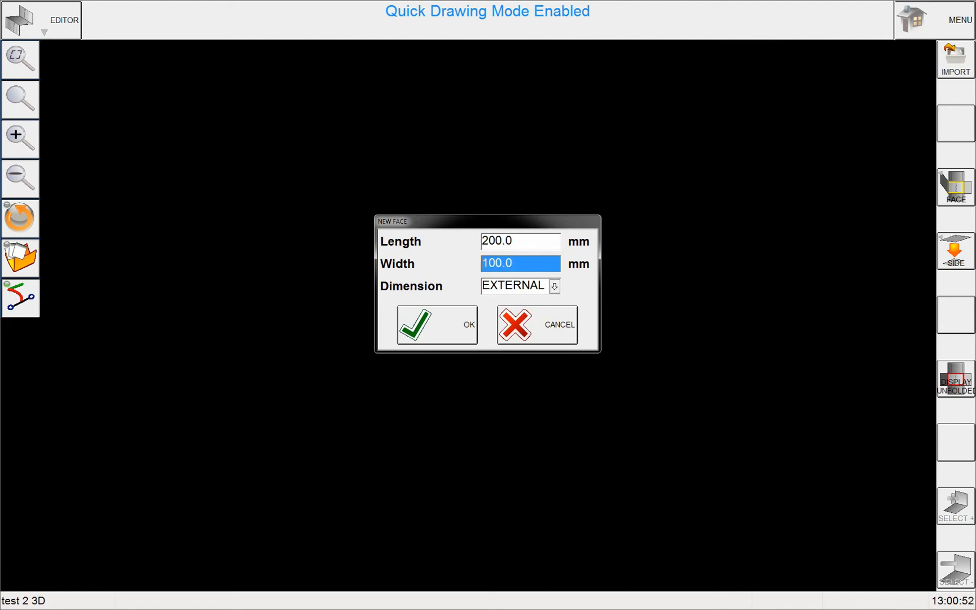
left_click(428, 332)
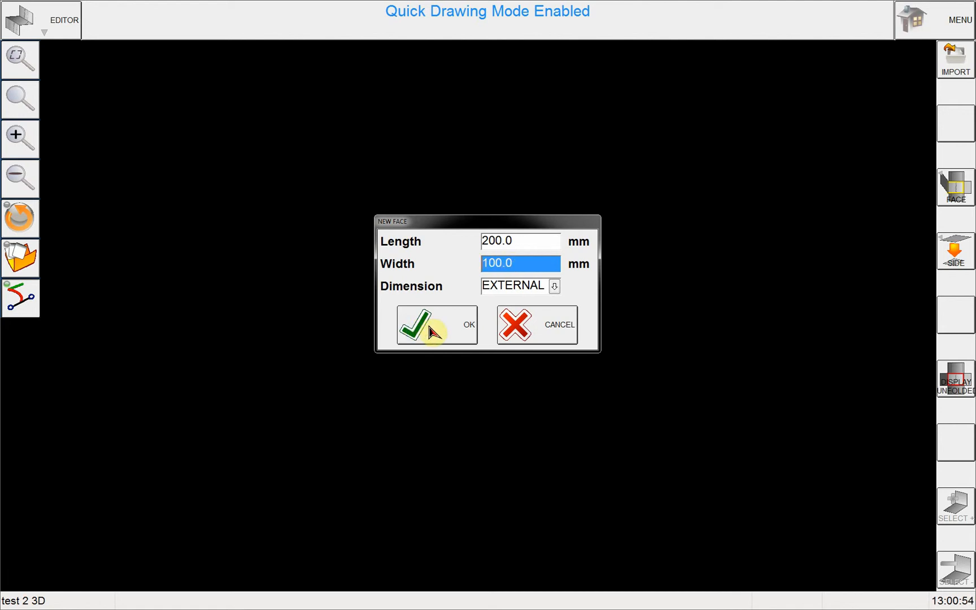
Create the 200 × 100 mm base face and pick its far short edge for a flange
left_click(418, 326)
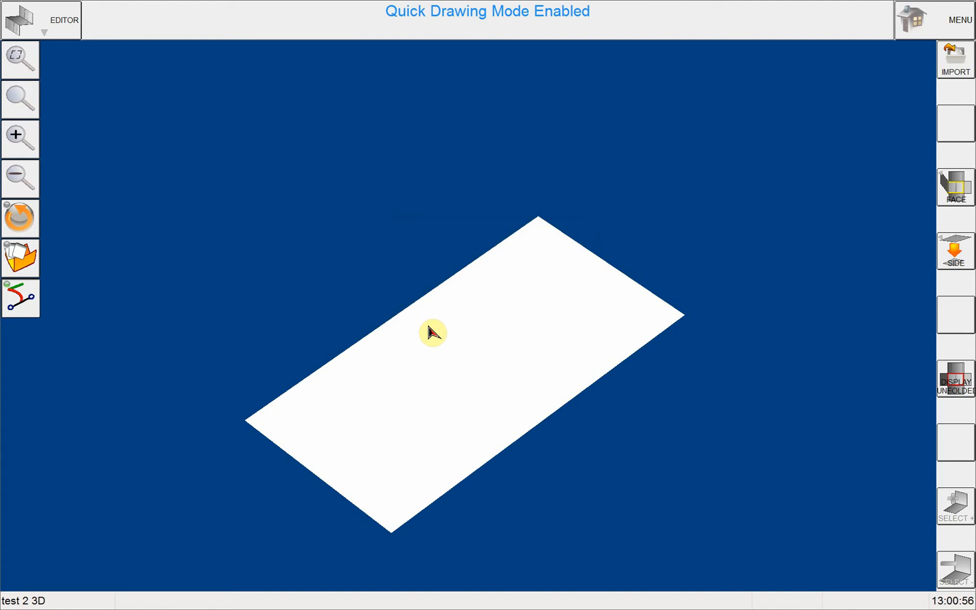
left_click(602, 436)
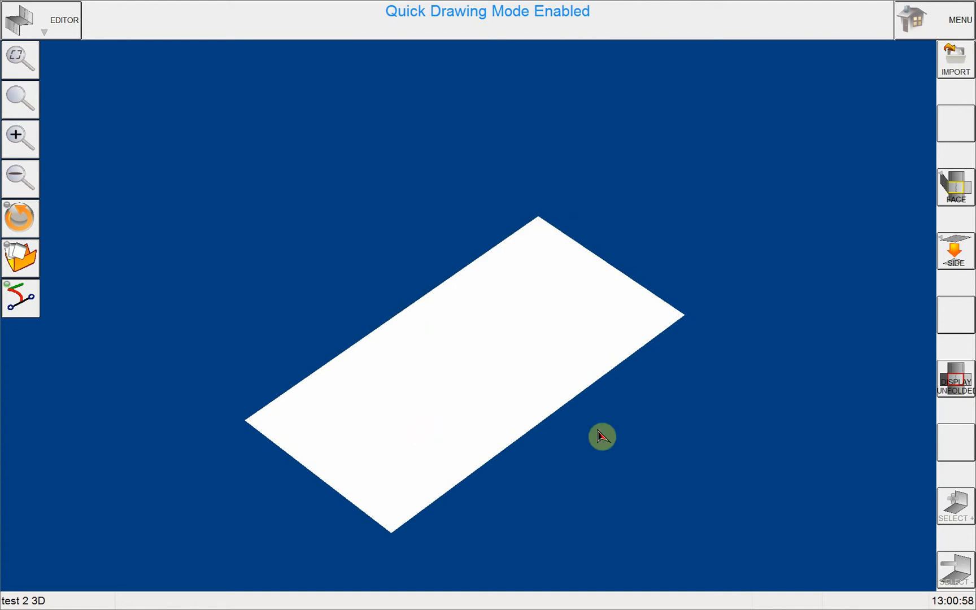
mouse_move(496, 276)
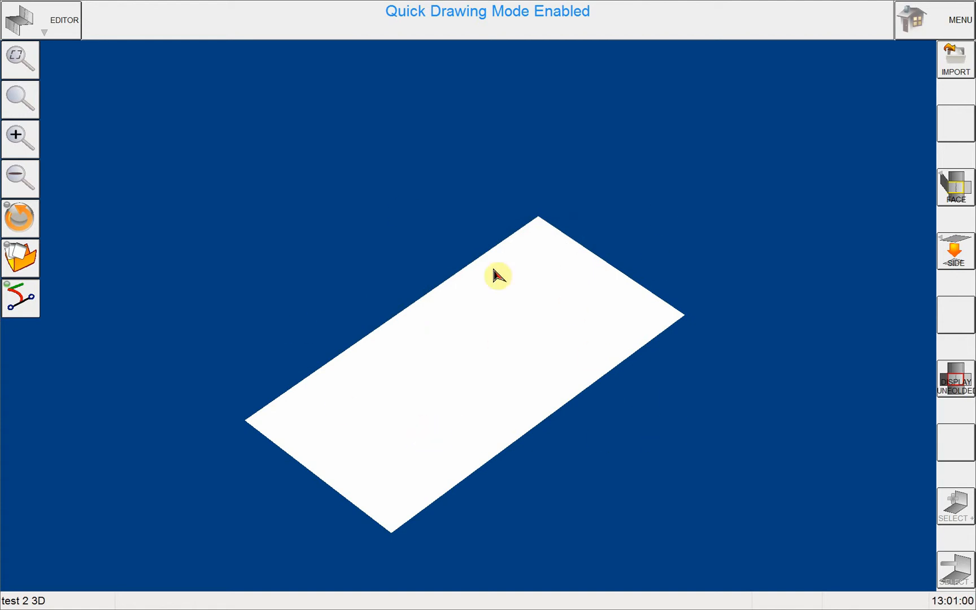
mouse_move(433, 314)
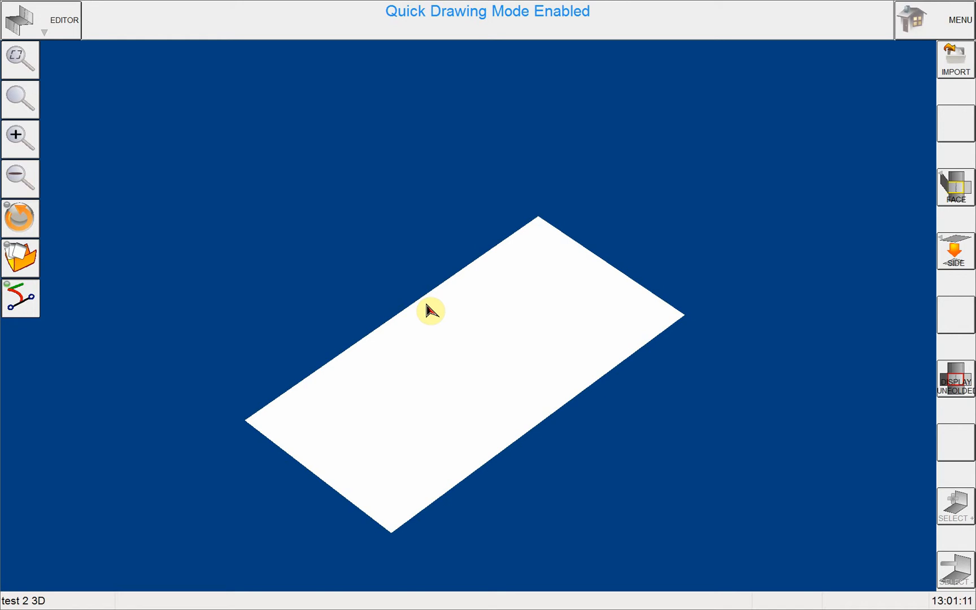
mouse_move(587, 305)
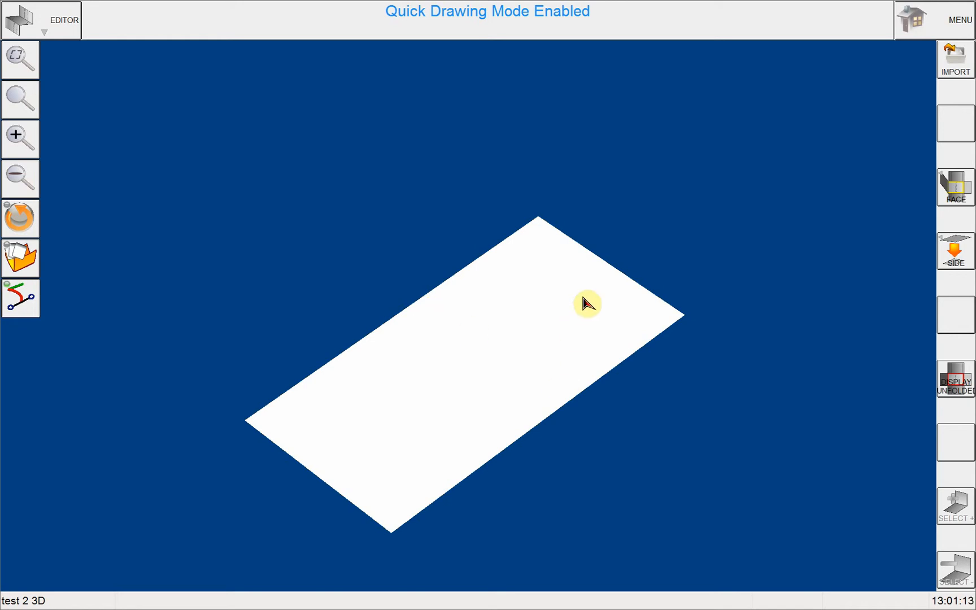
mouse_move(582, 262)
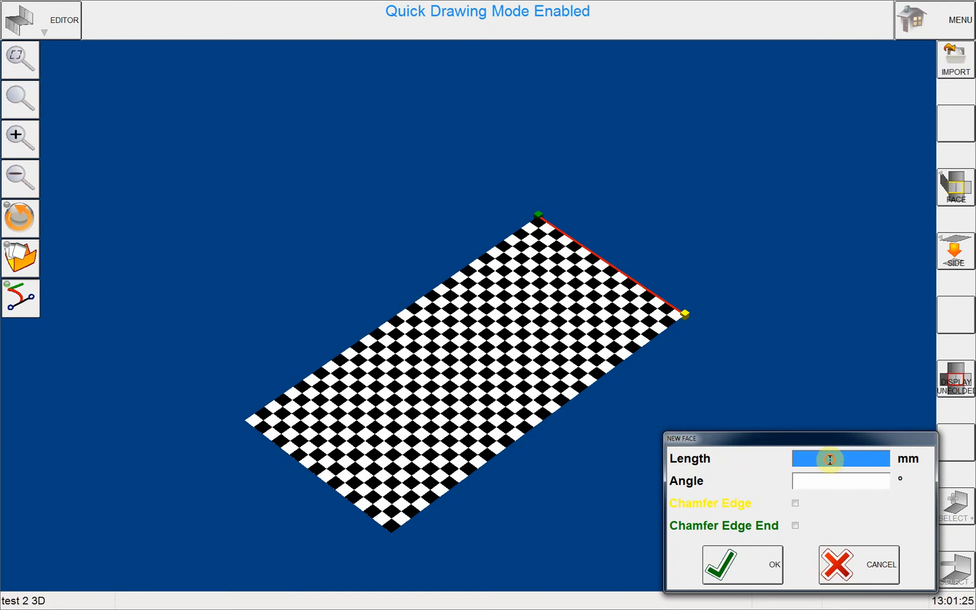
Add a 50 mm flange at 90° along the selected edge of the base
type("50")
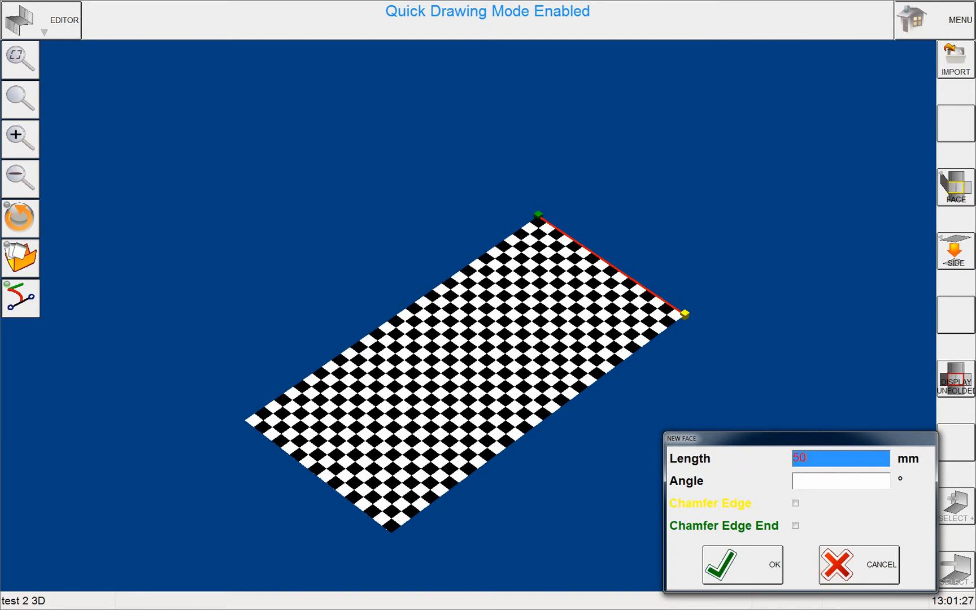
mouse_move(819, 529)
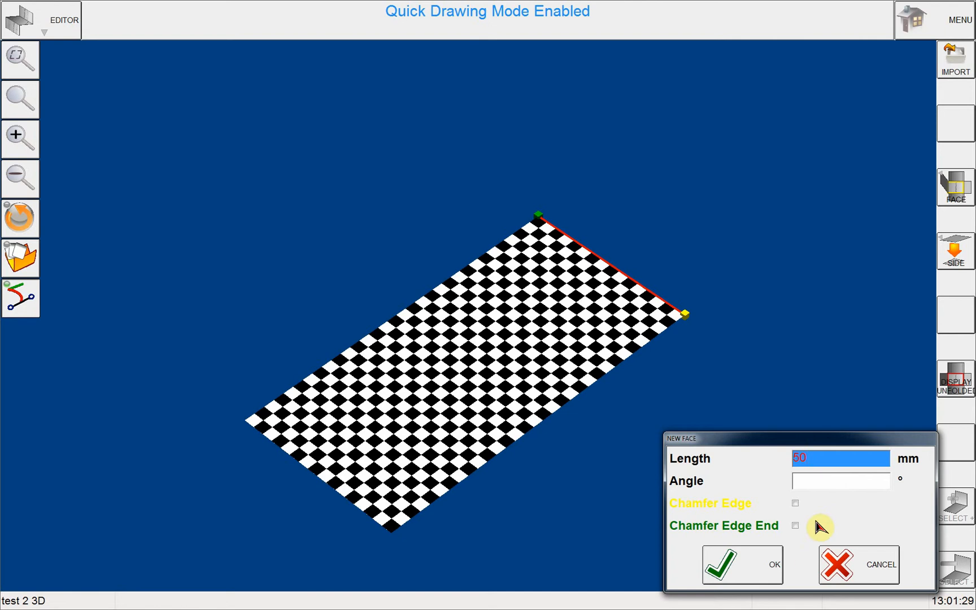
left_click(840, 482)
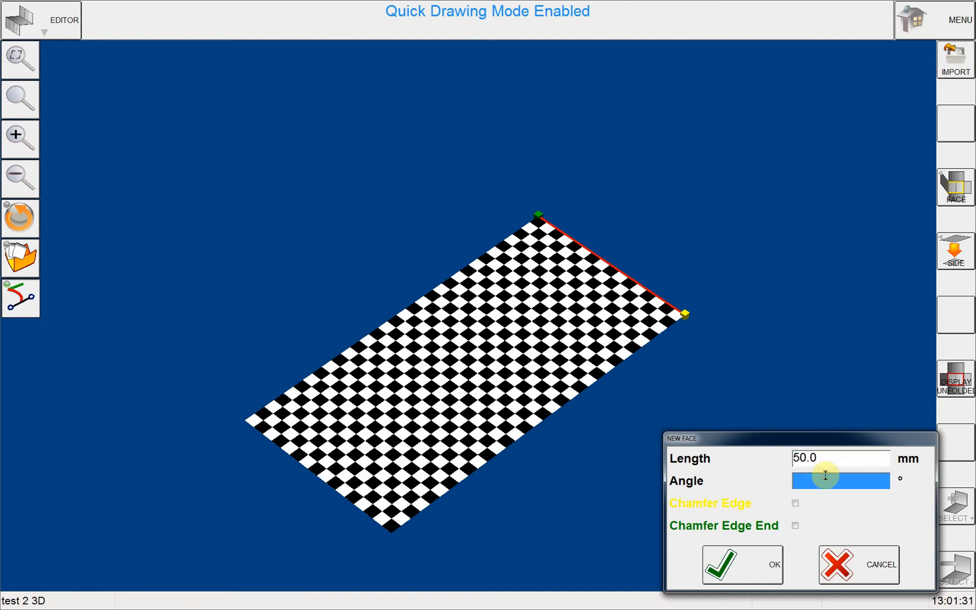
type("90")
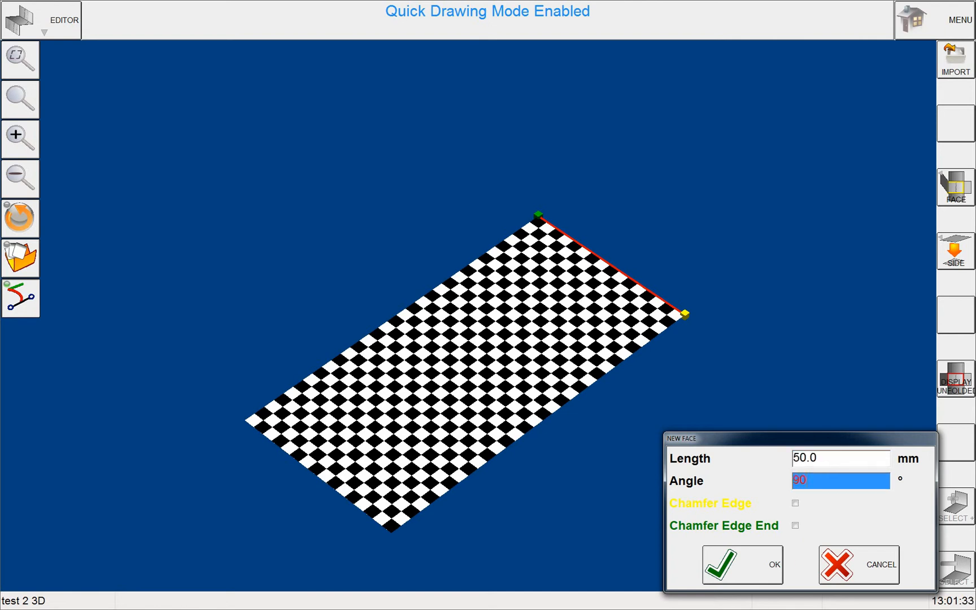
left_click(729, 564)
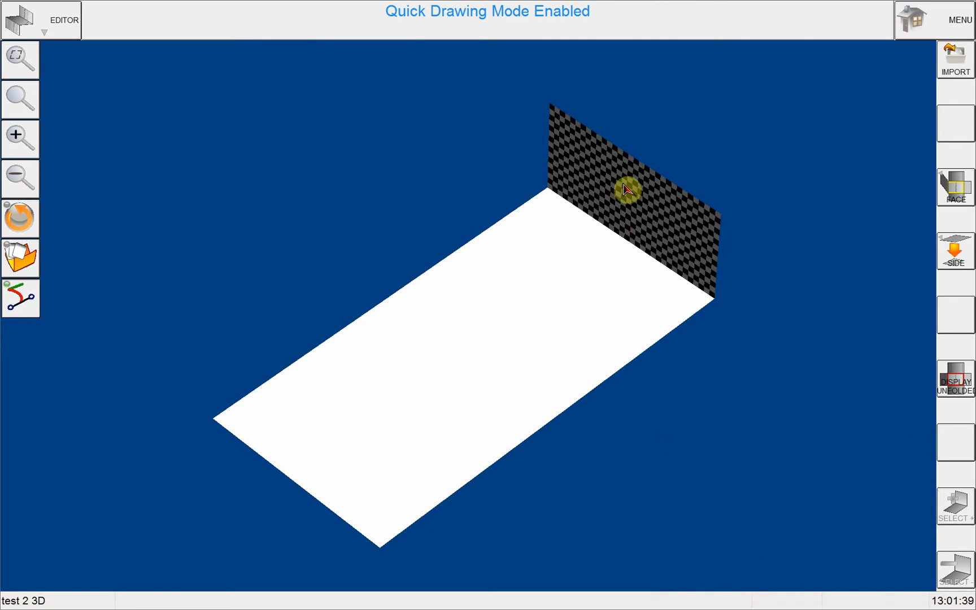
mouse_move(639, 212)
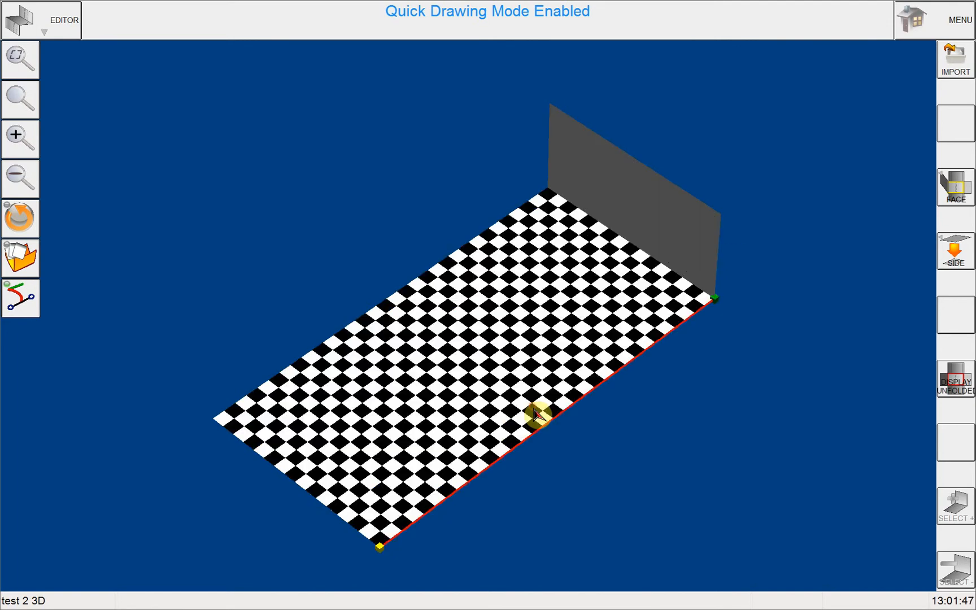
Add a second 50.0 mm, 90° flange along the base's near long edge
left_click(539, 422)
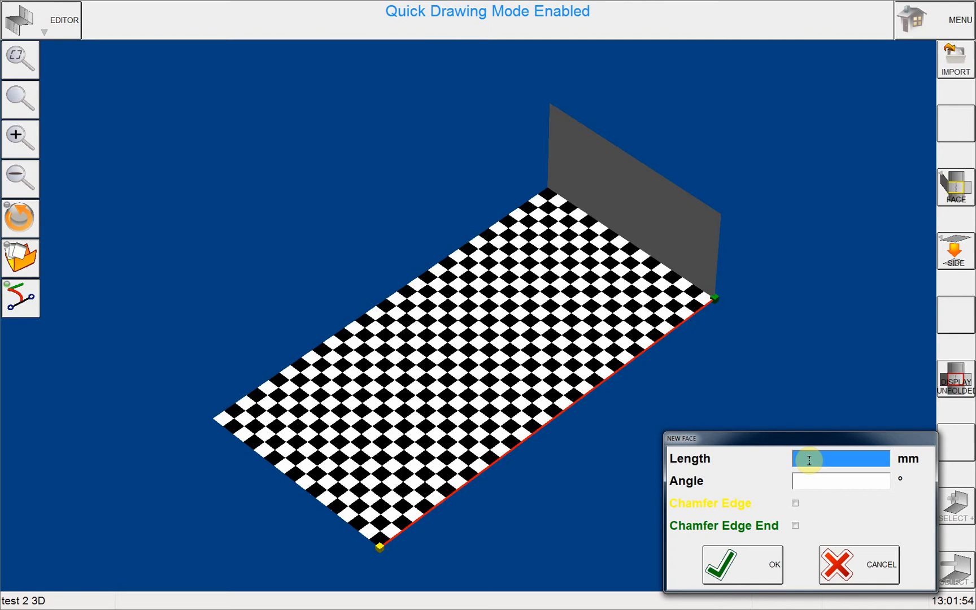
type("50.0")
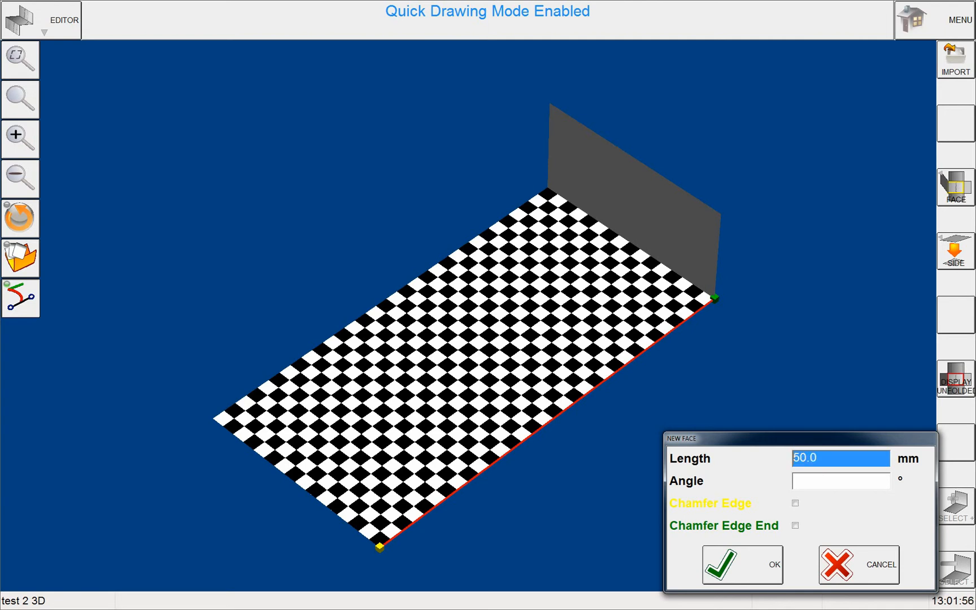
left_click(840, 482)
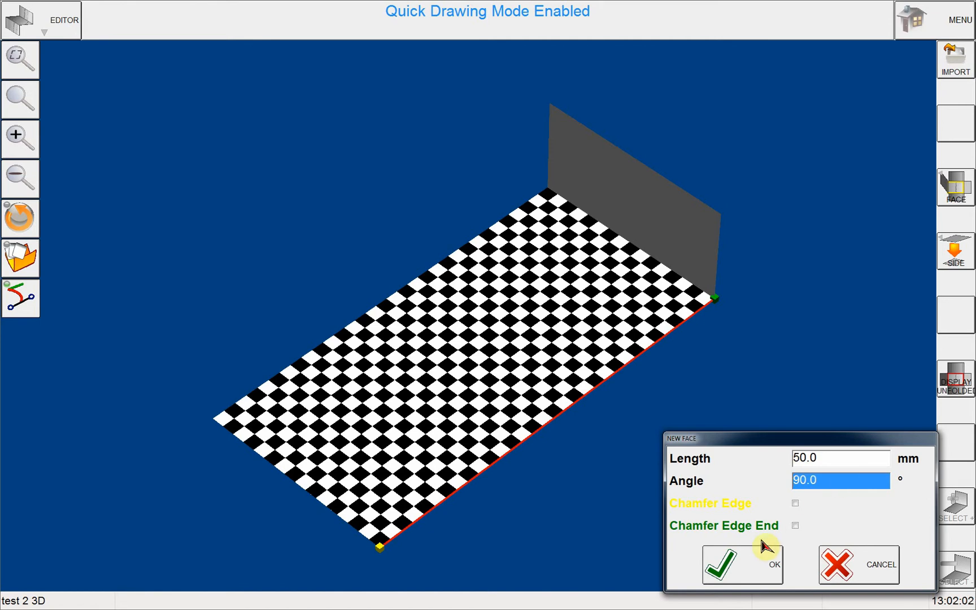
left_click(728, 568)
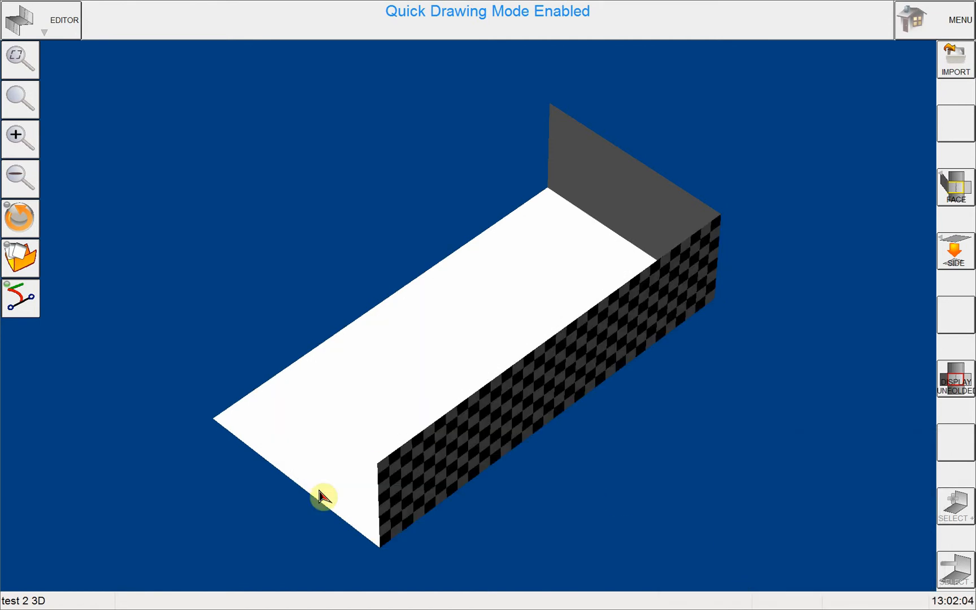
mouse_move(305, 454)
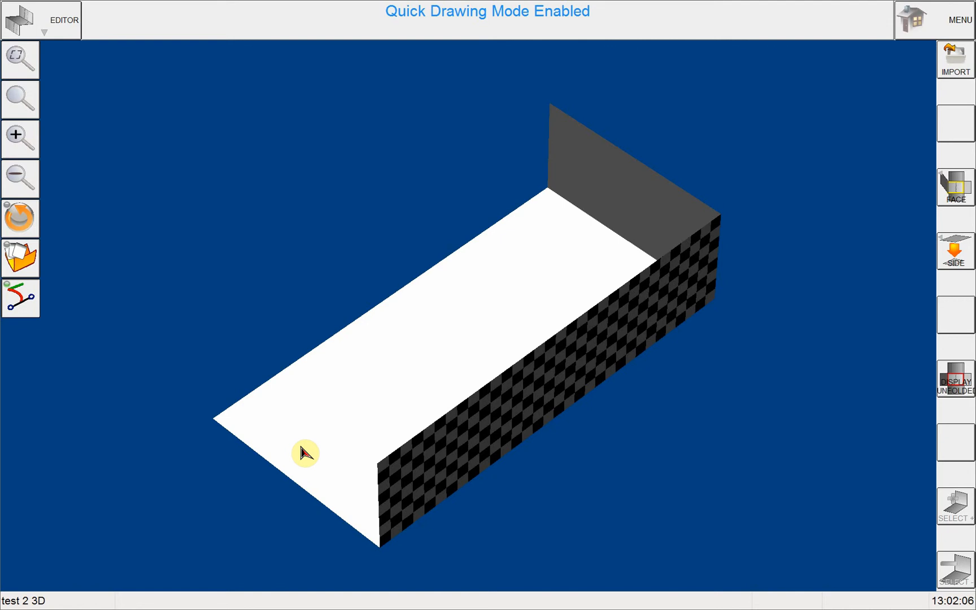
Add a third 50.0 mm flange along the base's near short edge
left_click(305, 454)
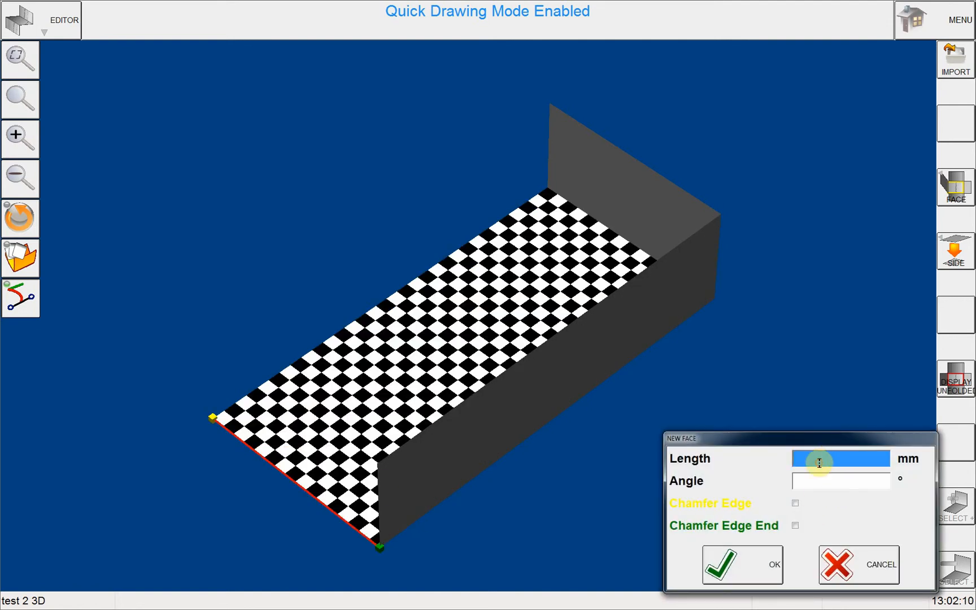
type("50.0")
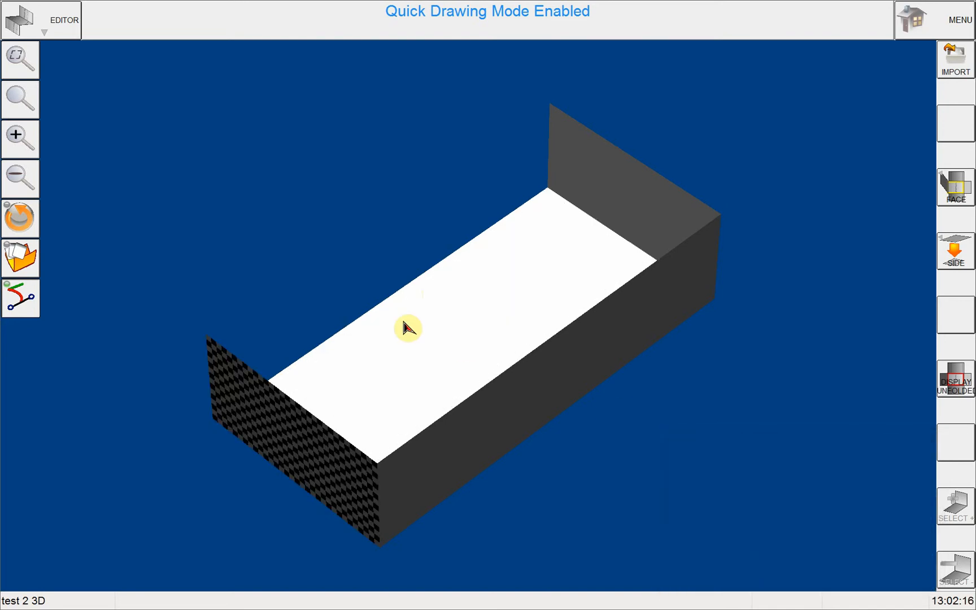
Add a 50 mm, 90° flange on the base's far long edge, closing the box
left_click(408, 330)
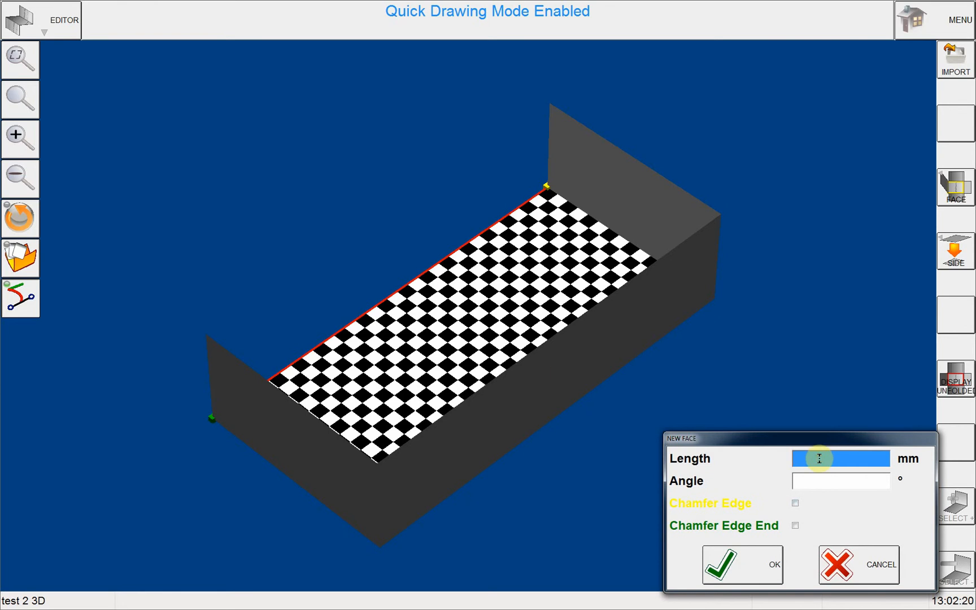
type("50.0")
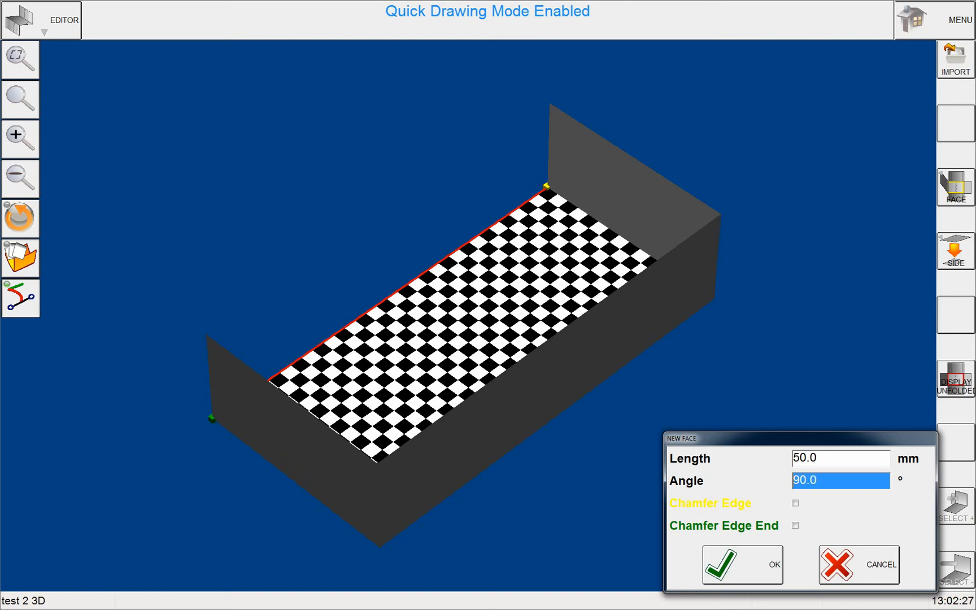
left_click(742, 565)
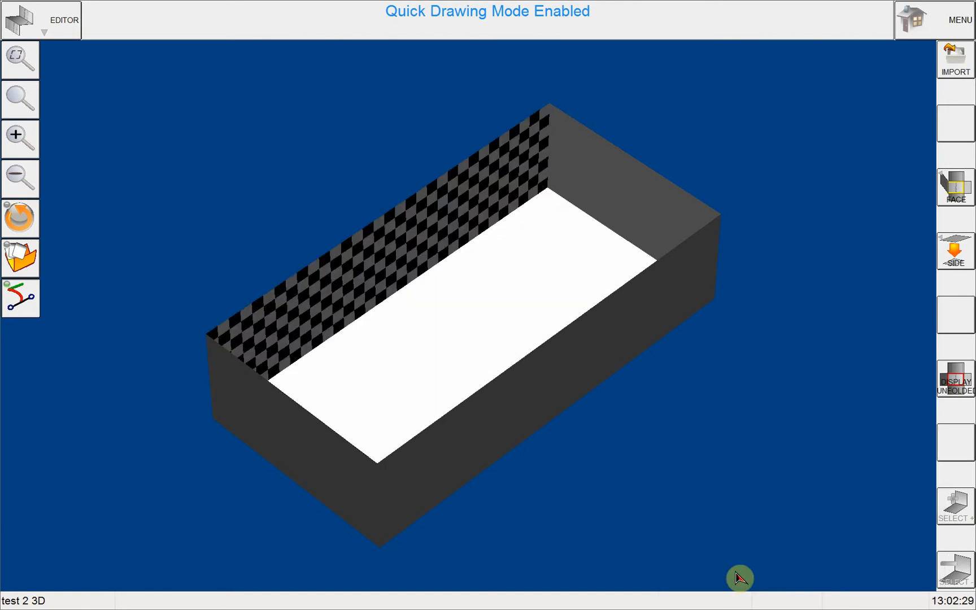
mouse_move(629, 487)
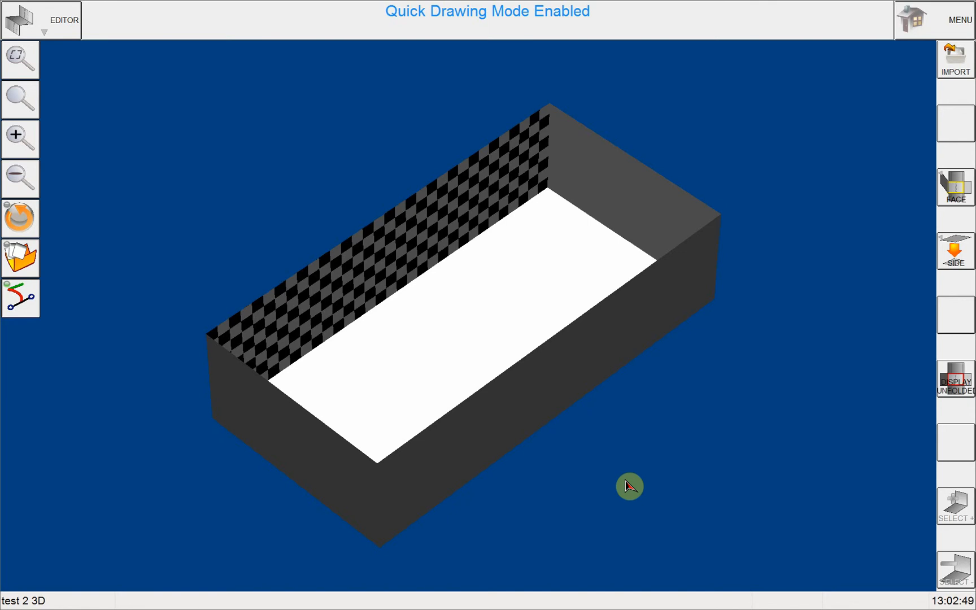
mouse_move(613, 476)
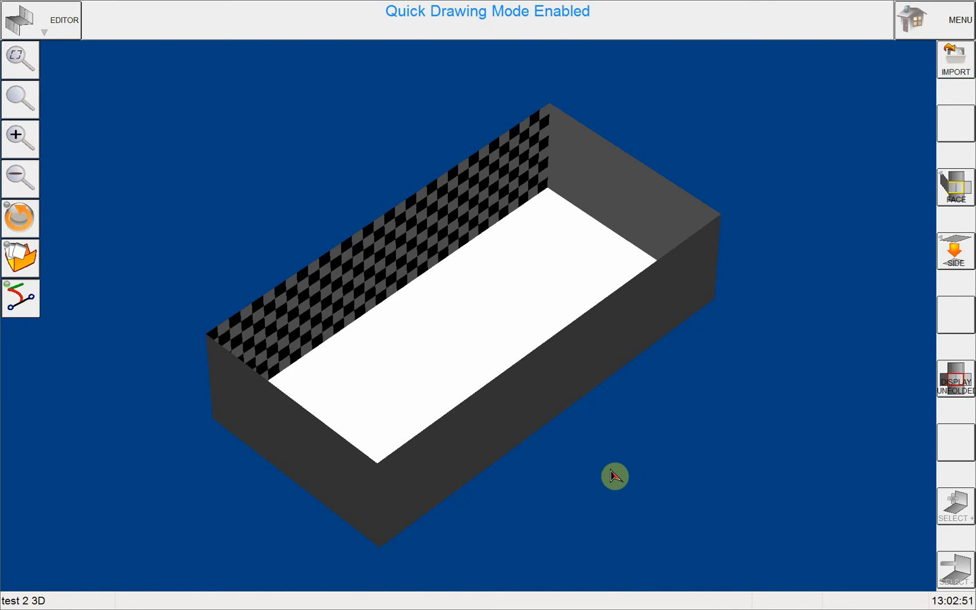
mouse_move(89, 150)
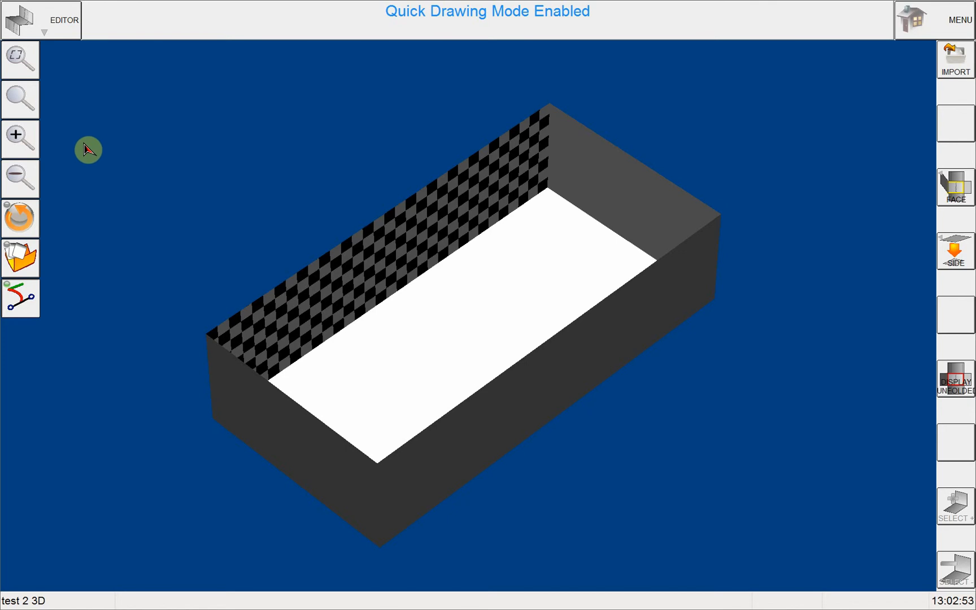
left_click(57, 20)
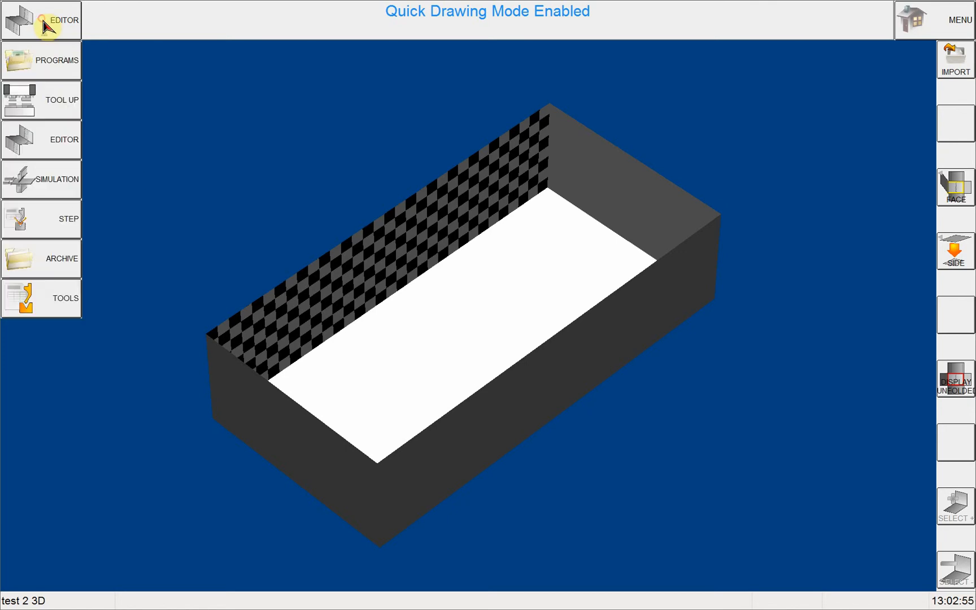
left_click(41, 100)
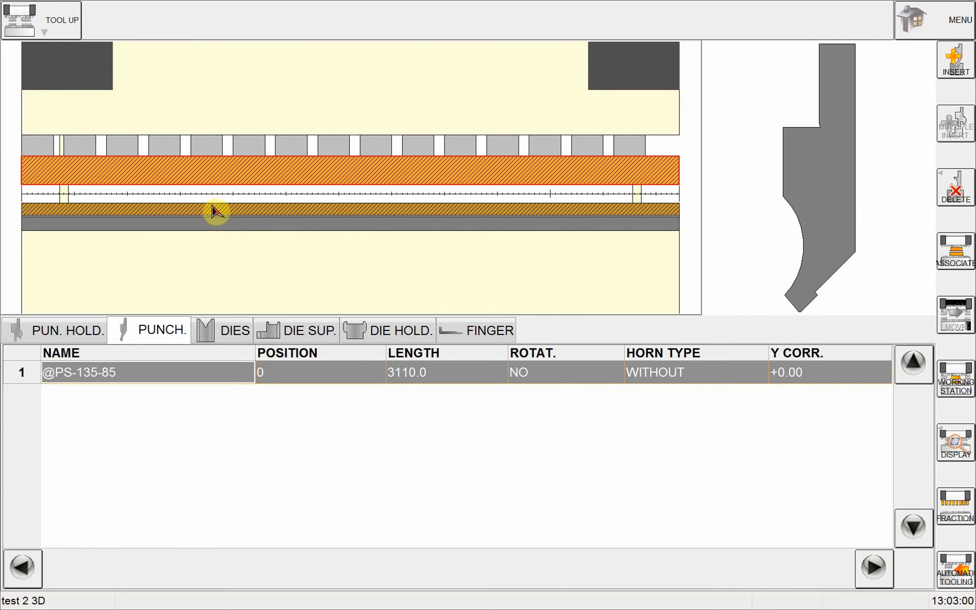
mouse_move(319, 192)
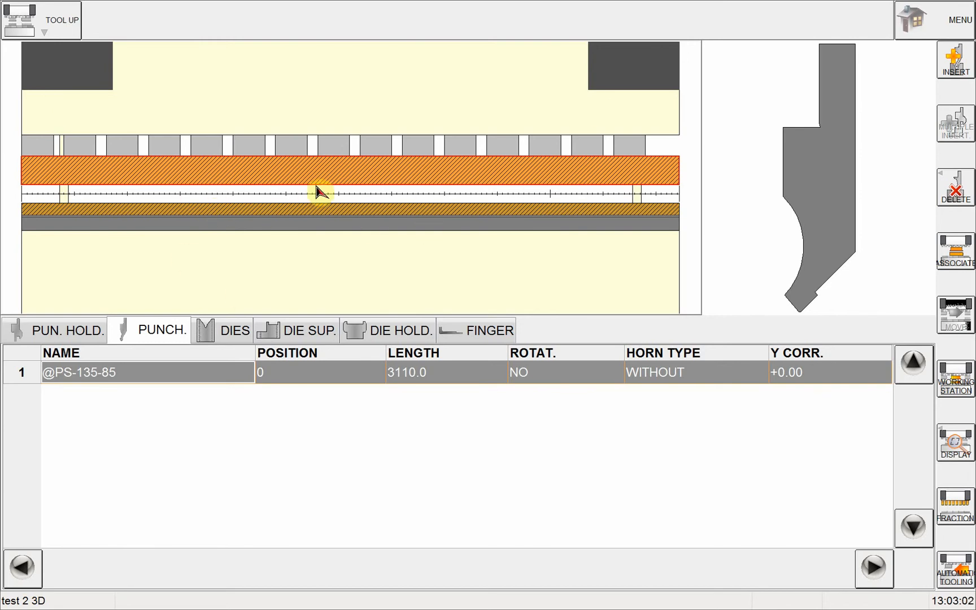
mouse_move(420, 284)
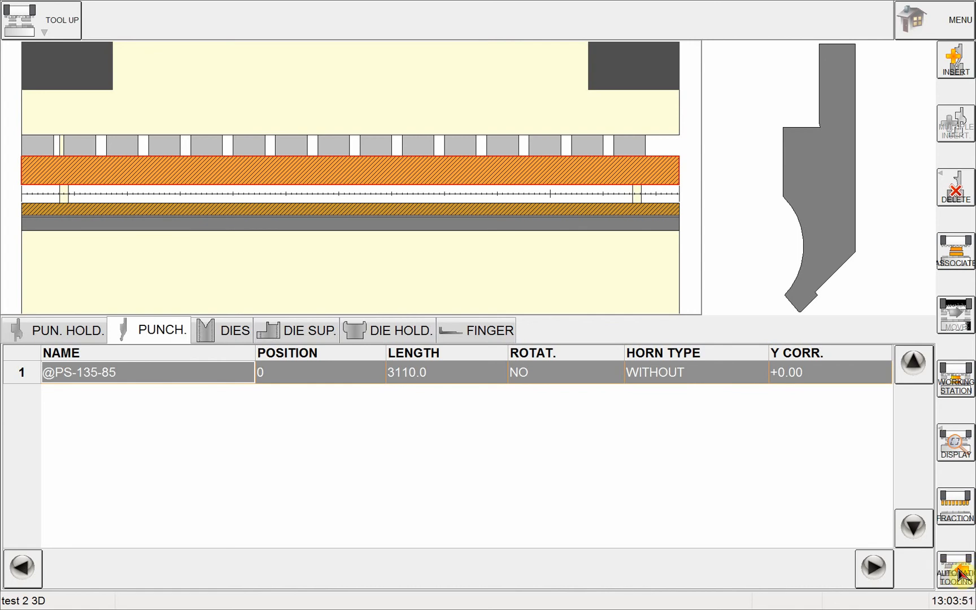
Bring up Automatic Tooling proposing holder DEMO, punch DEMO2, die DEMOV6, holder HOLDER
left_click(958, 581)
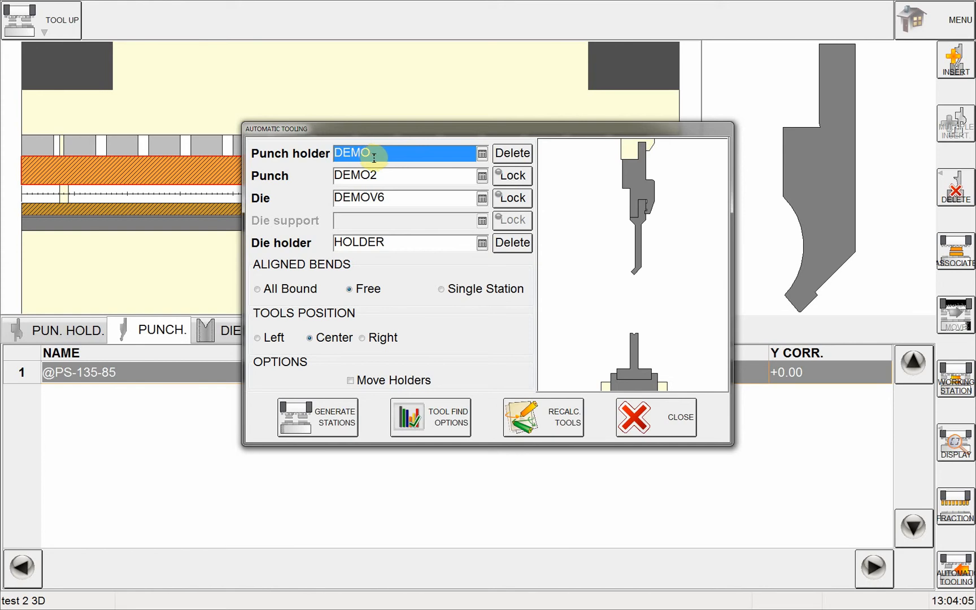
mouse_move(441, 281)
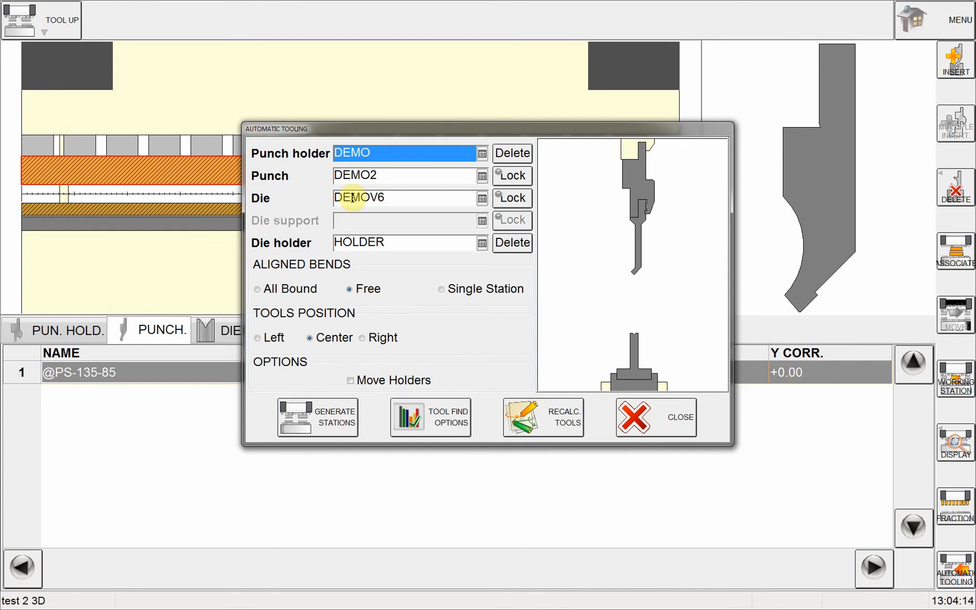
mouse_move(294, 249)
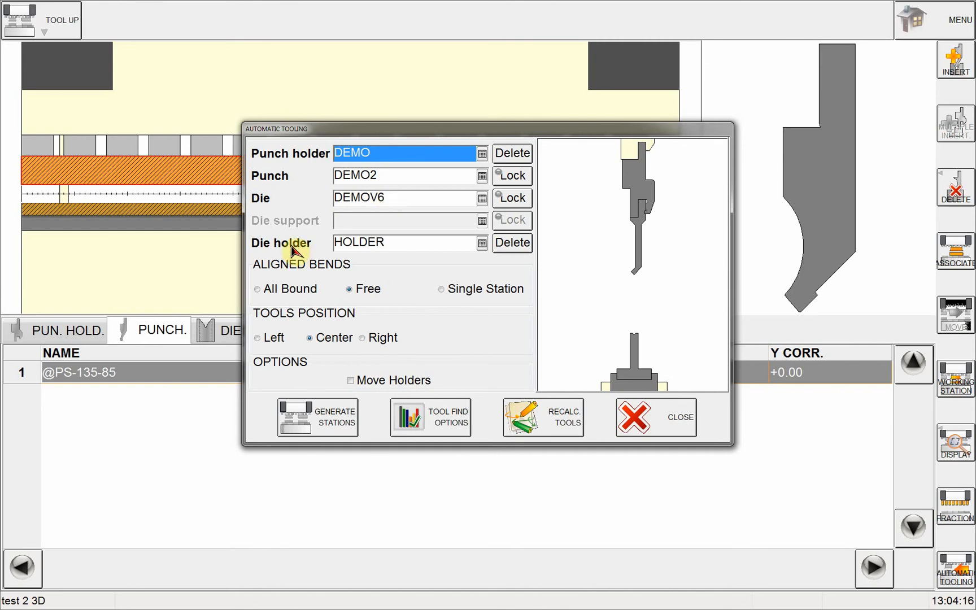
mouse_move(326, 426)
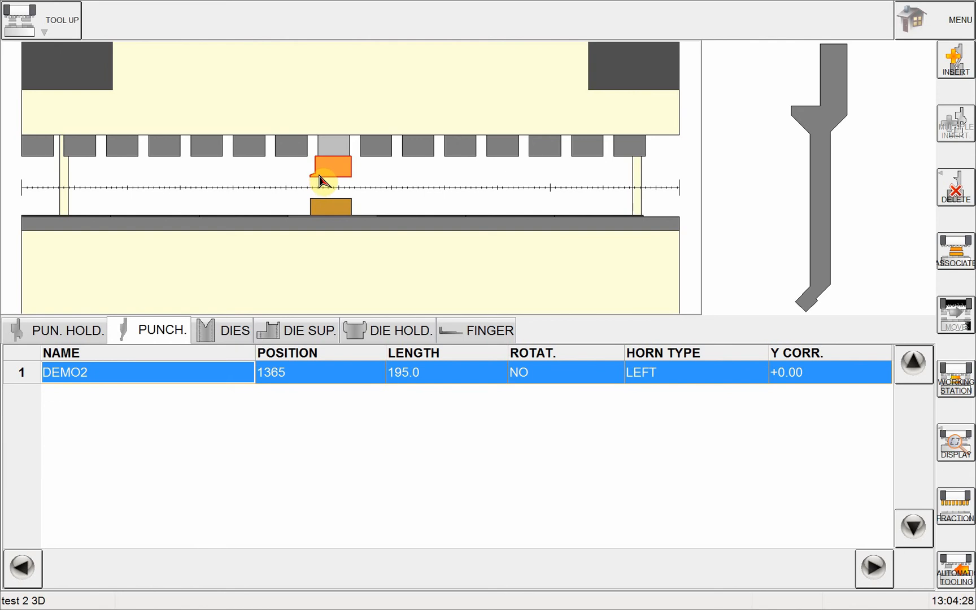
mouse_move(330, 179)
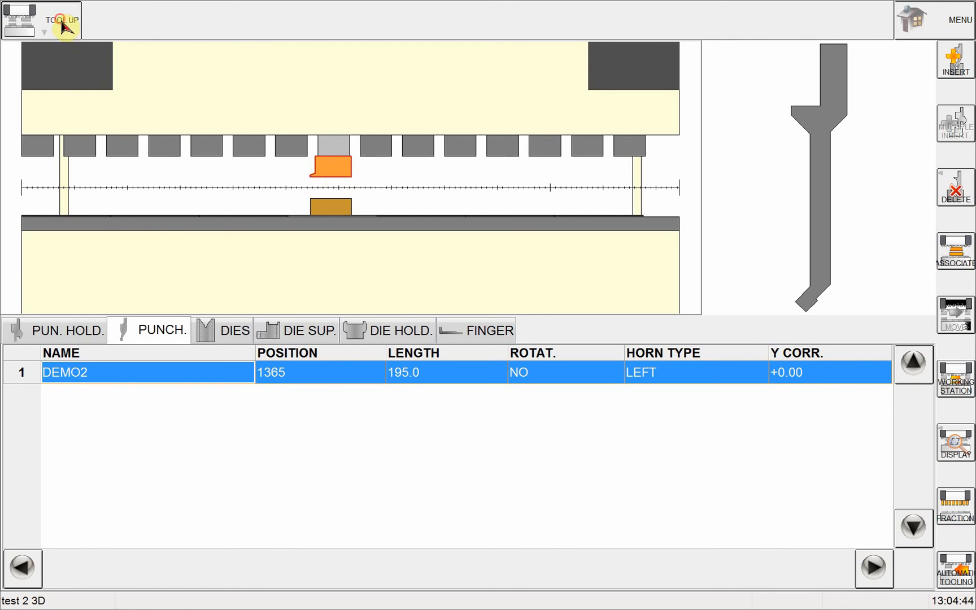
Run the automatic bend sequence search in the 3D simulation for test 2 3D
left_click(60, 20)
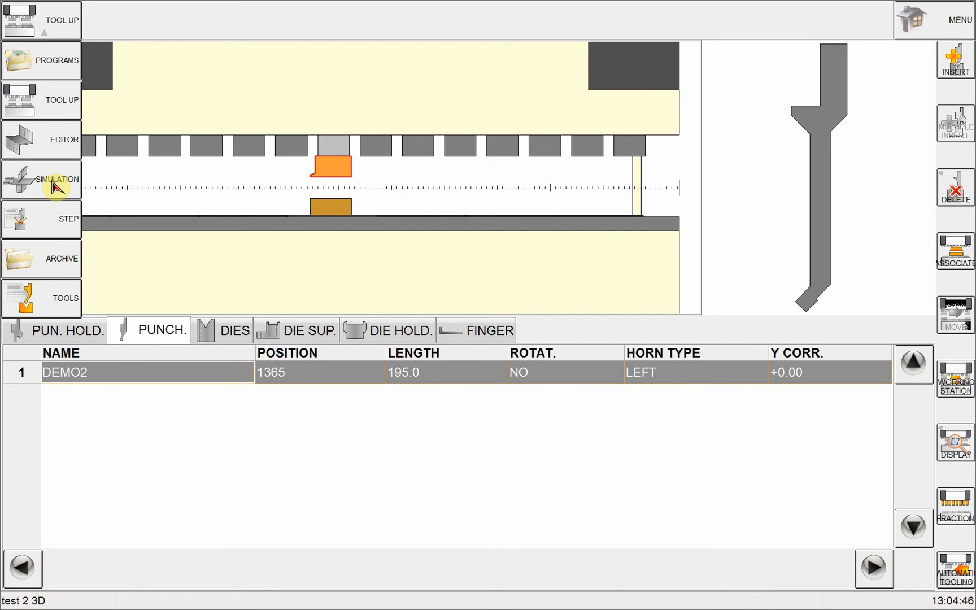
left_click(41, 178)
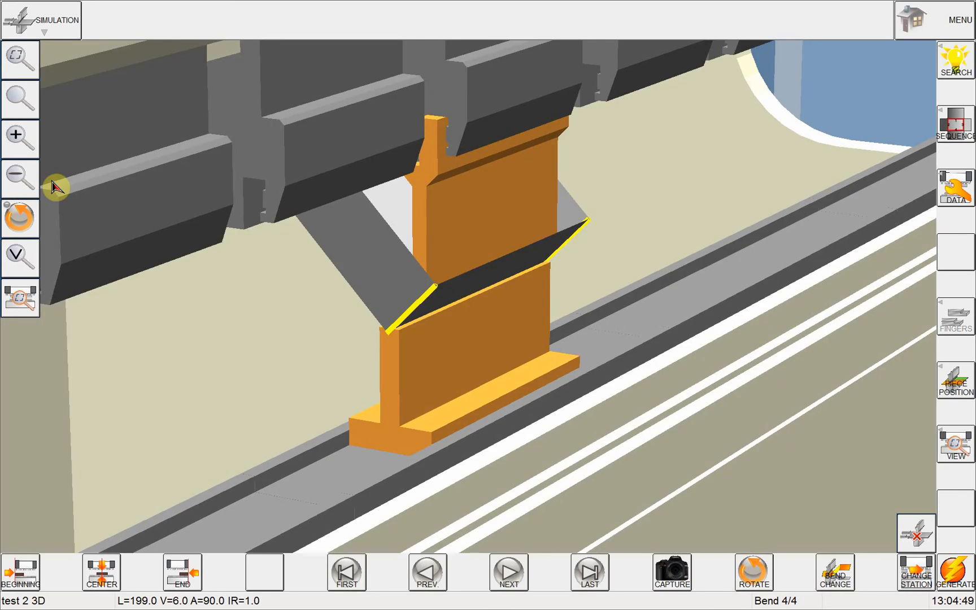
mouse_move(630, 328)
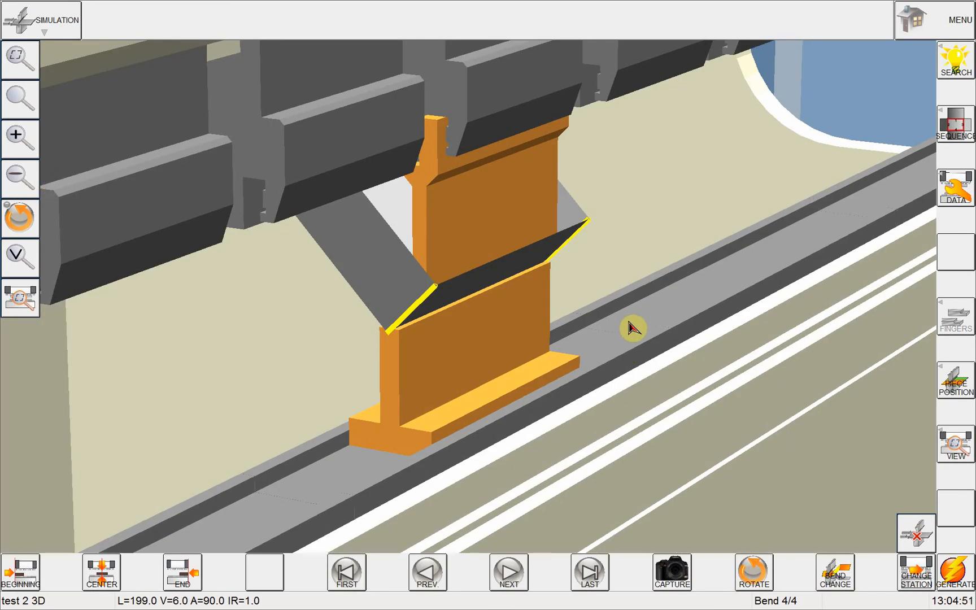
left_click(957, 59)
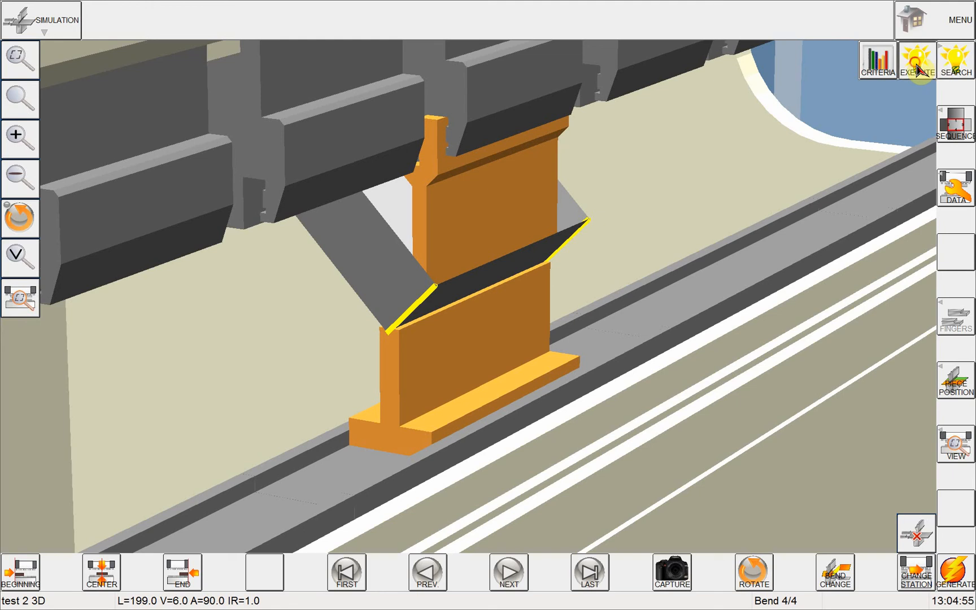
left_click(917, 61)
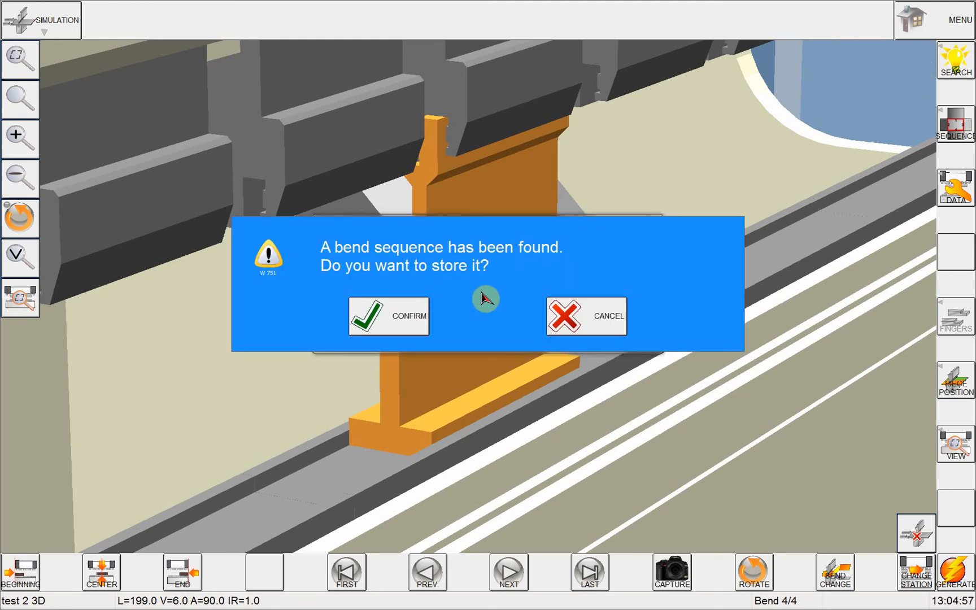
mouse_move(479, 305)
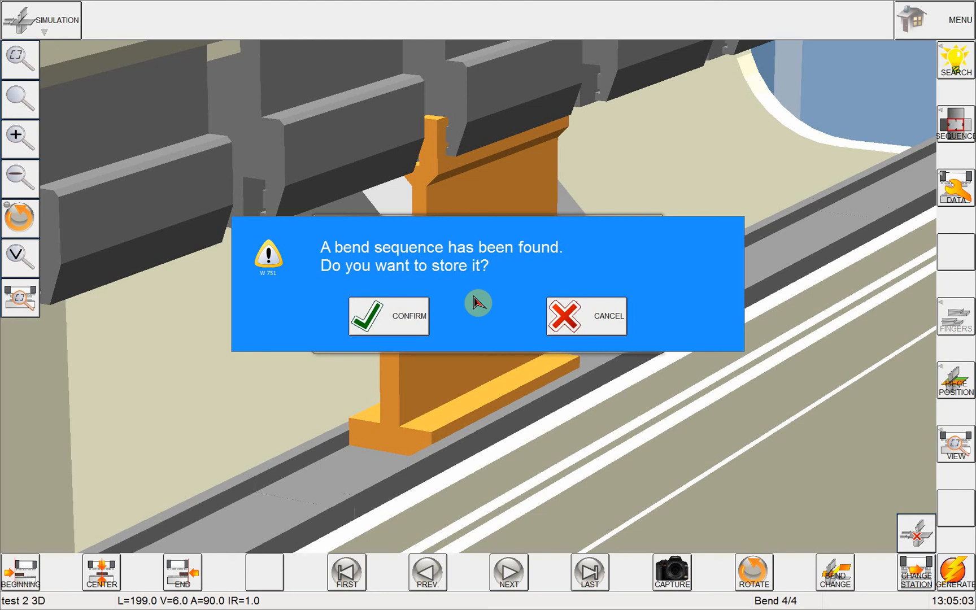
mouse_move(446, 306)
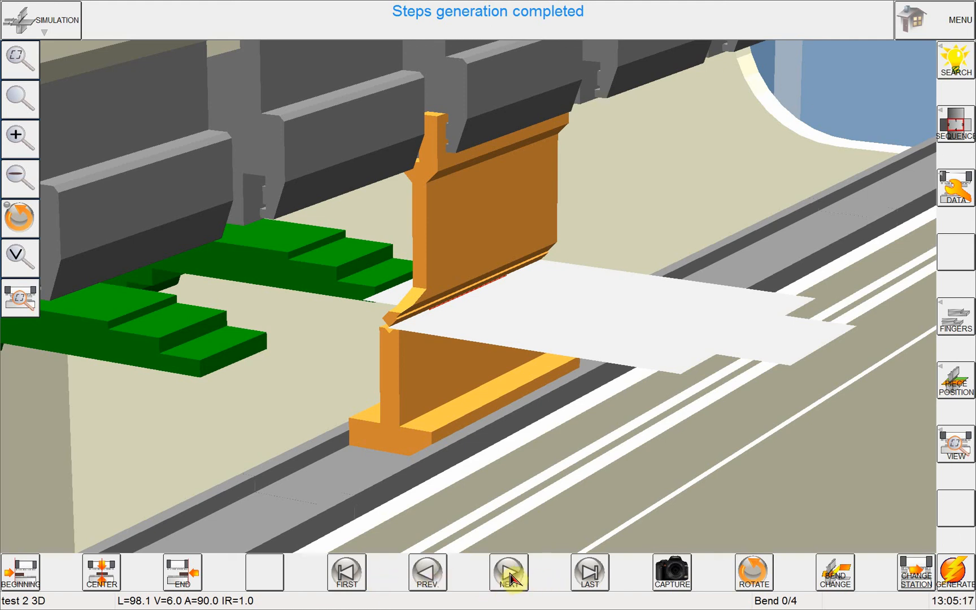
mouse_move(458, 580)
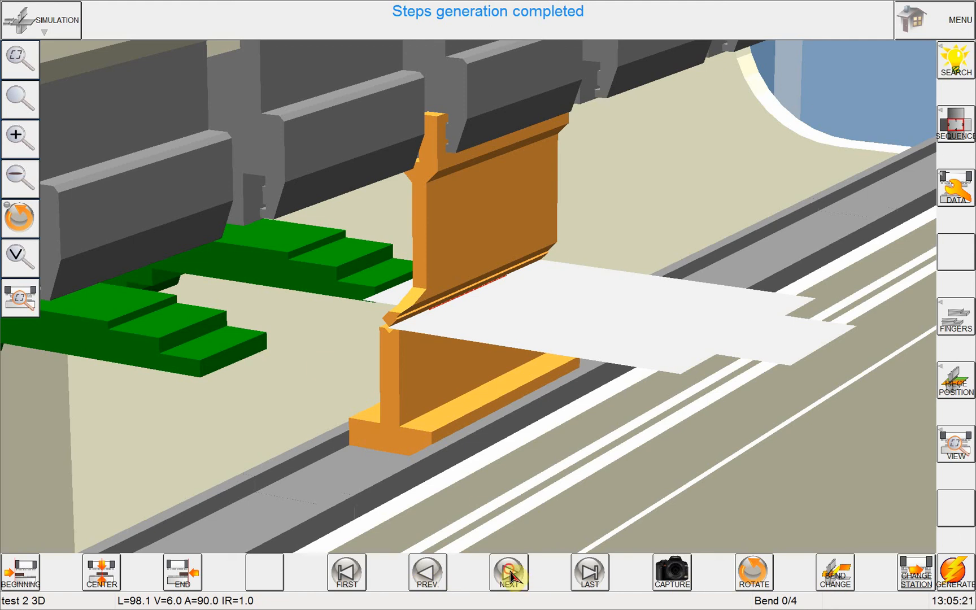
Step the simulation through bends 1 to 4 until the closed box is formed
left_click(508, 571)
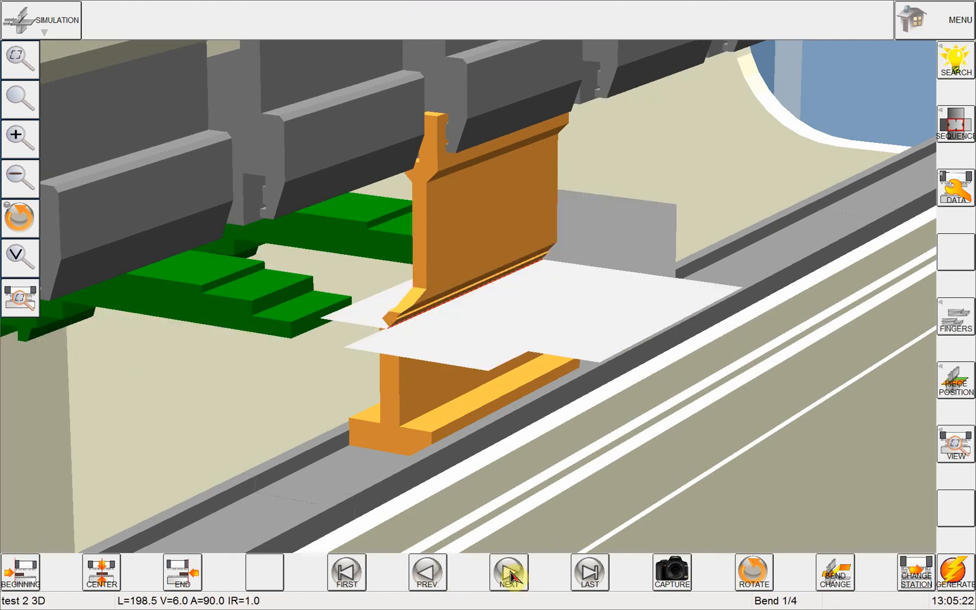
left_click(509, 573)
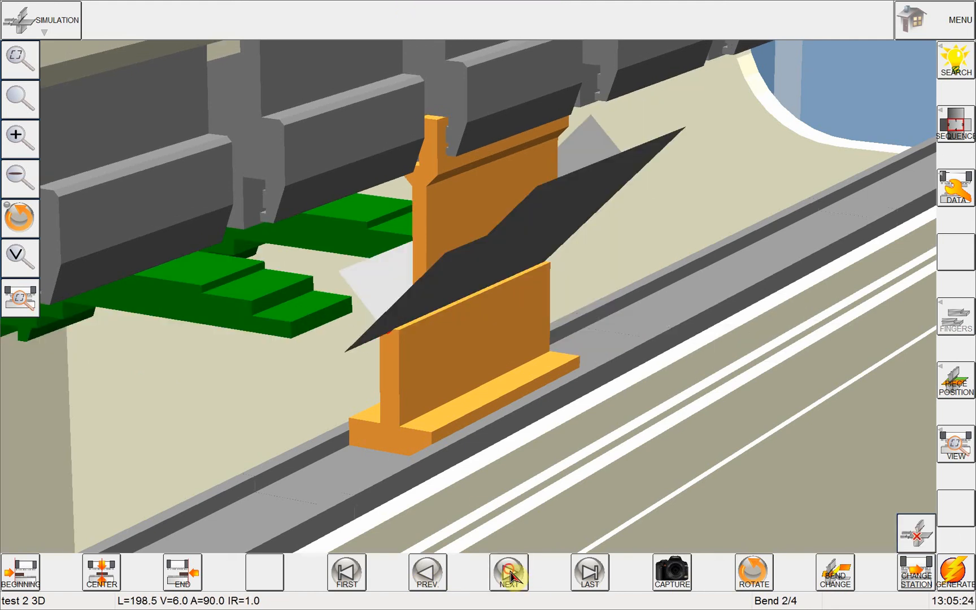
left_click(509, 572)
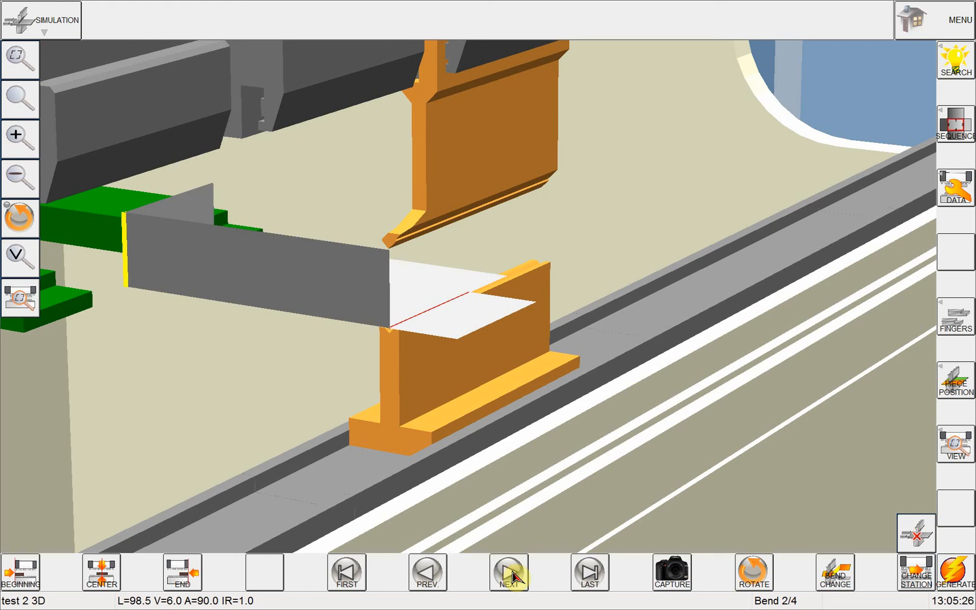
left_click(507, 584)
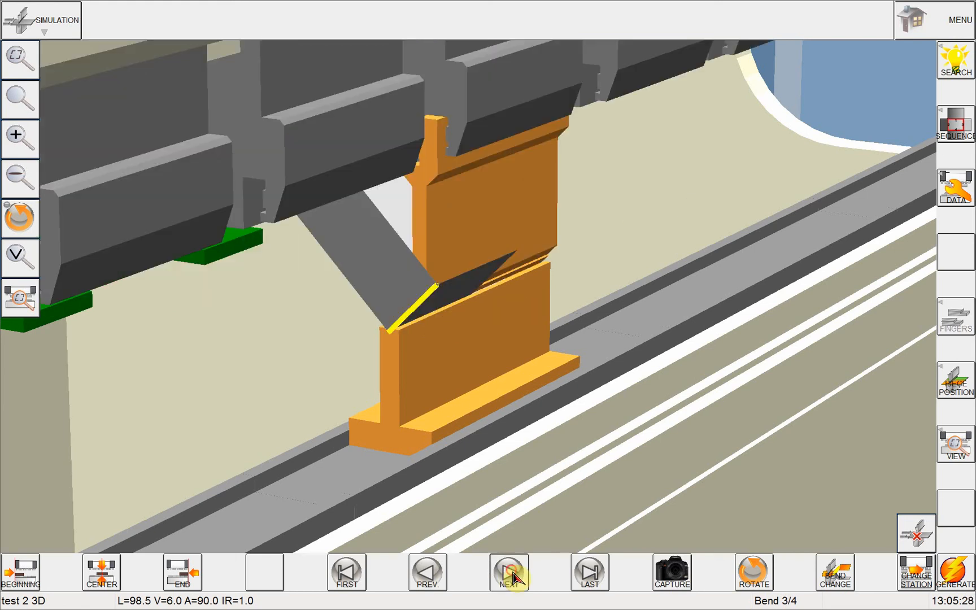
left_click(508, 573)
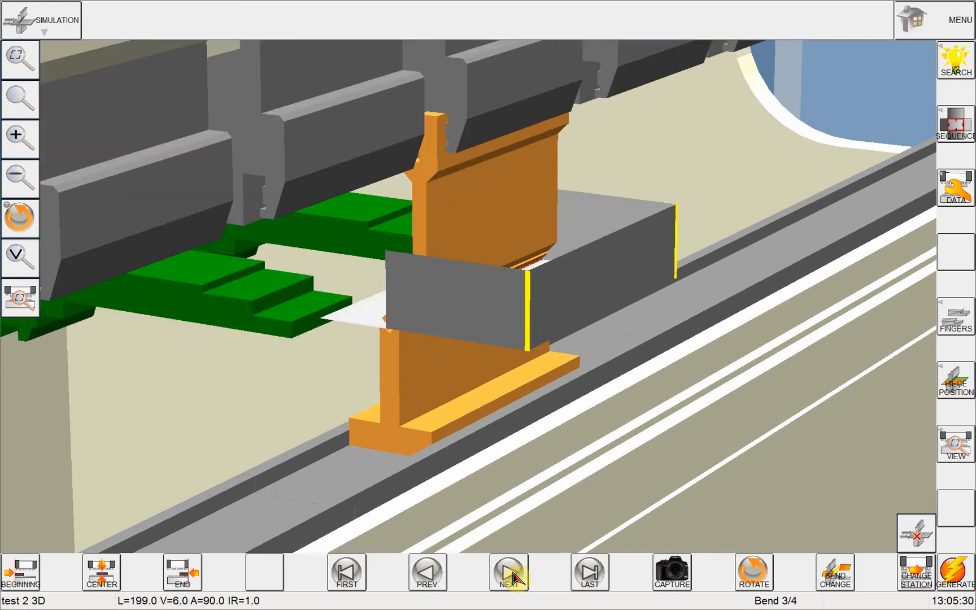
left_click(510, 573)
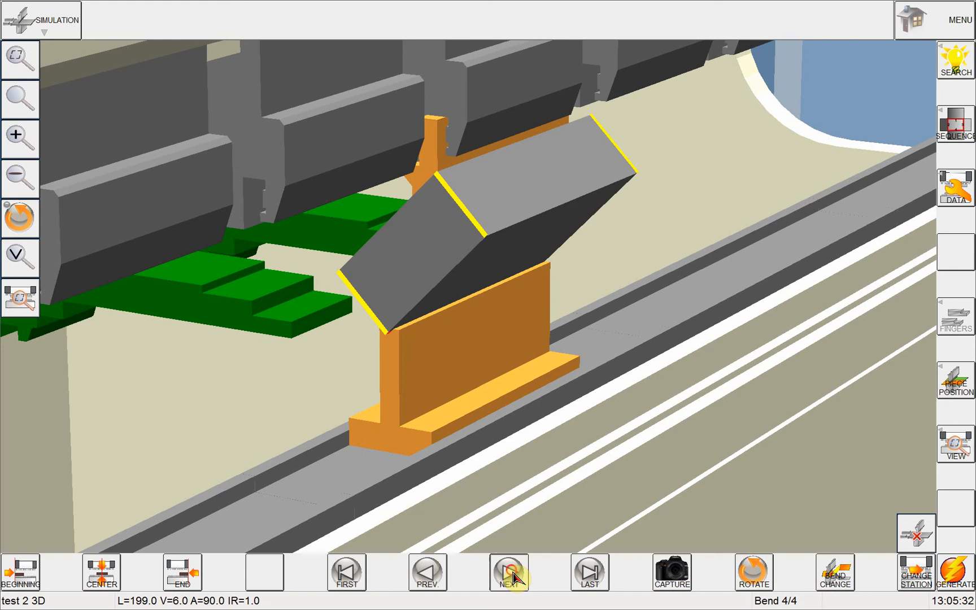
left_click(508, 572)
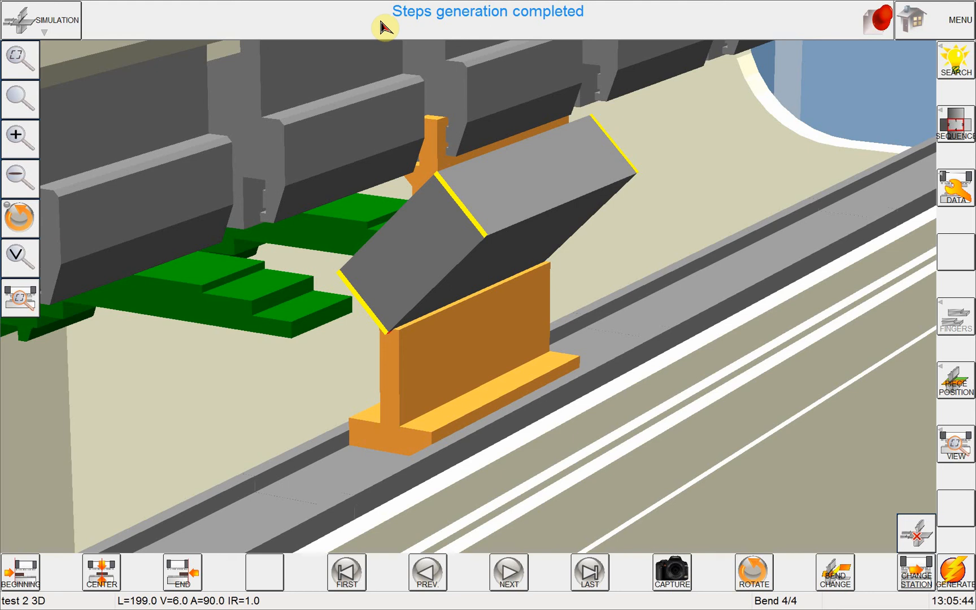
mouse_move(448, 29)
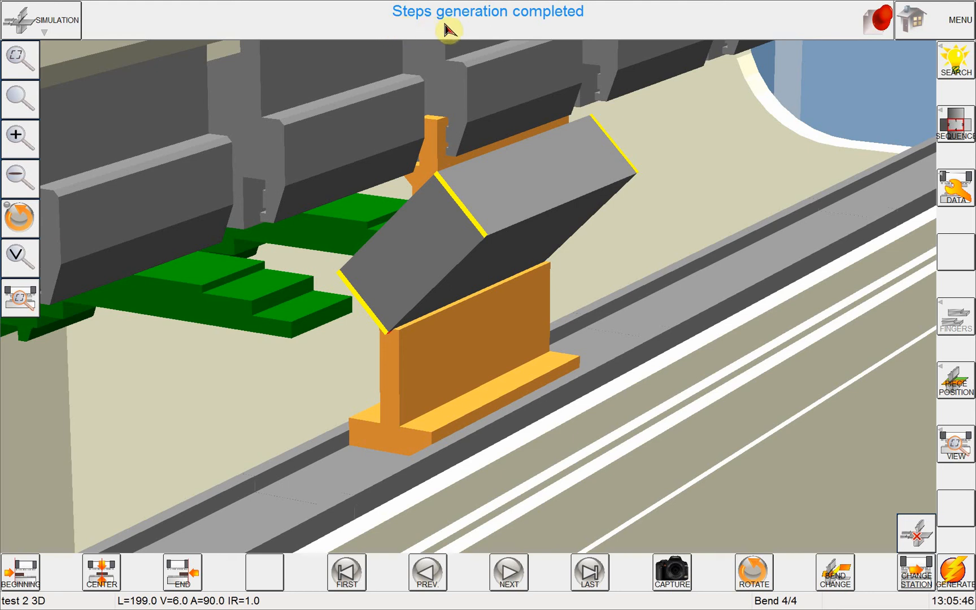
mouse_move(563, 30)
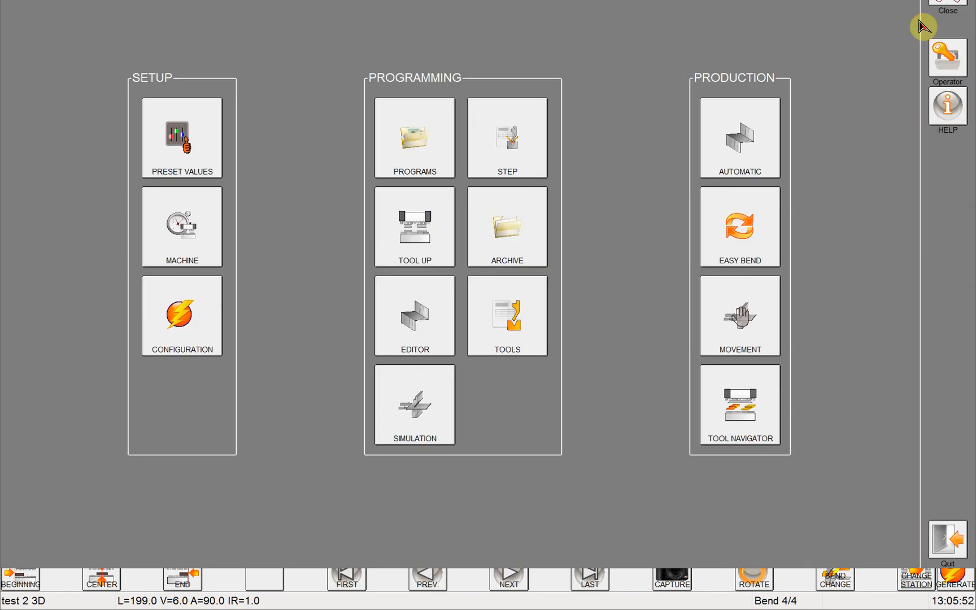
mouse_move(891, 120)
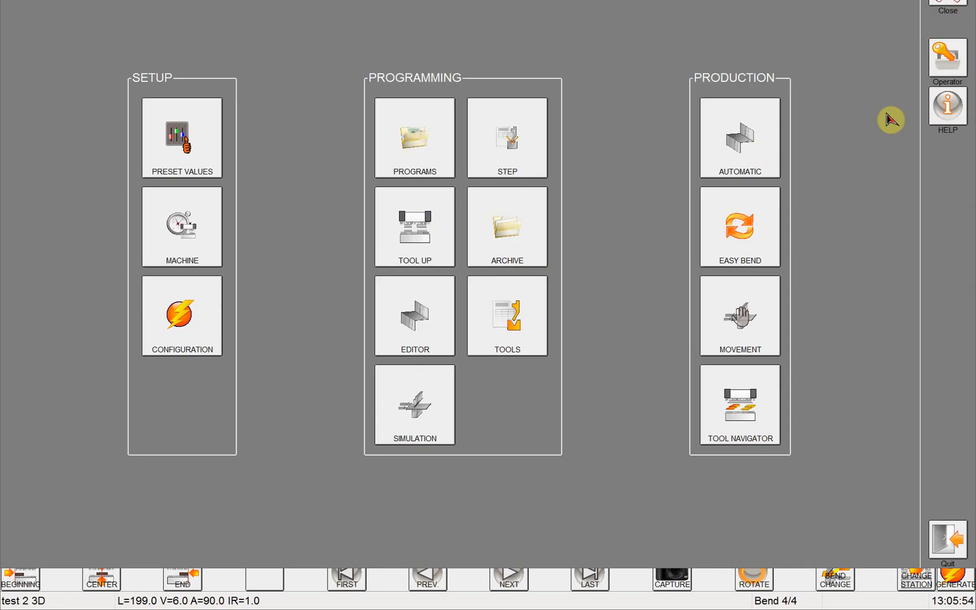
mouse_move(742, 145)
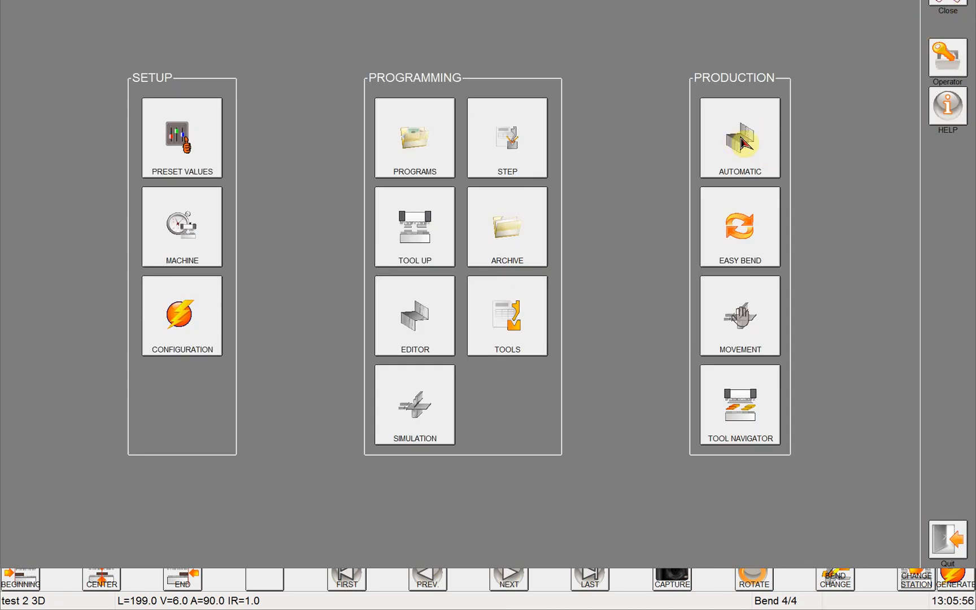
Load test 2 3D into Automatic production, triggering the machine configuration warning
left_click(414, 404)
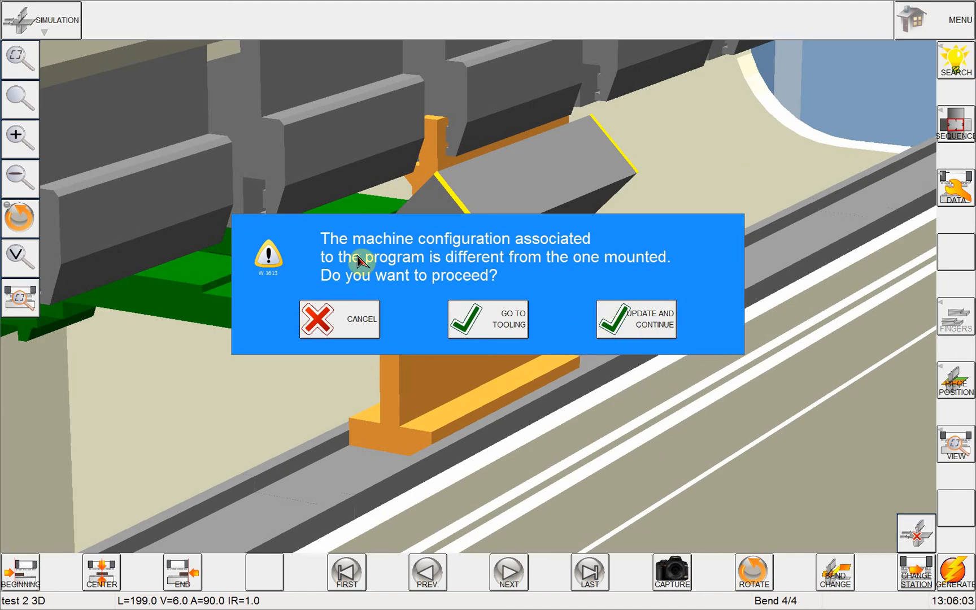
mouse_move(480, 273)
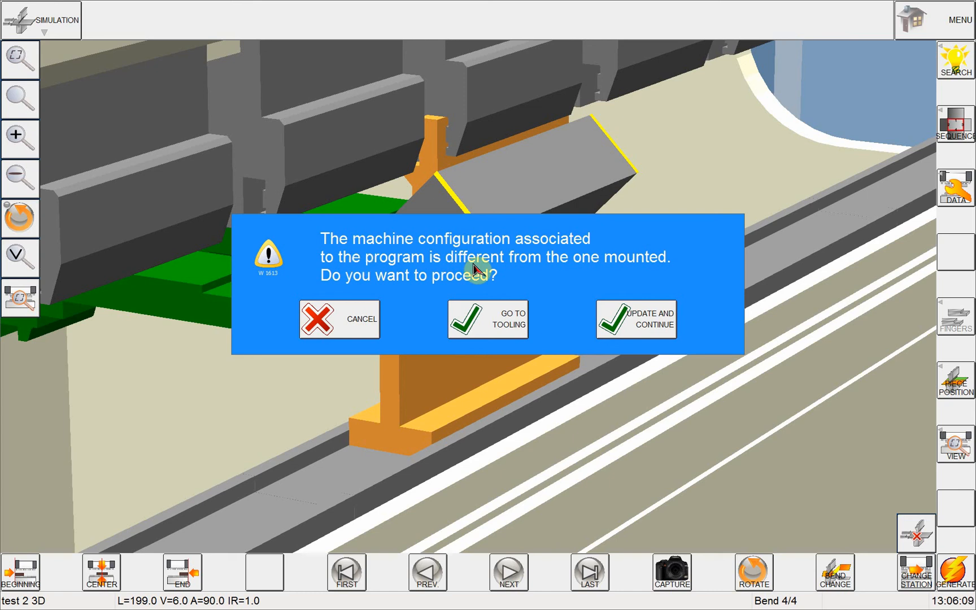
mouse_move(562, 325)
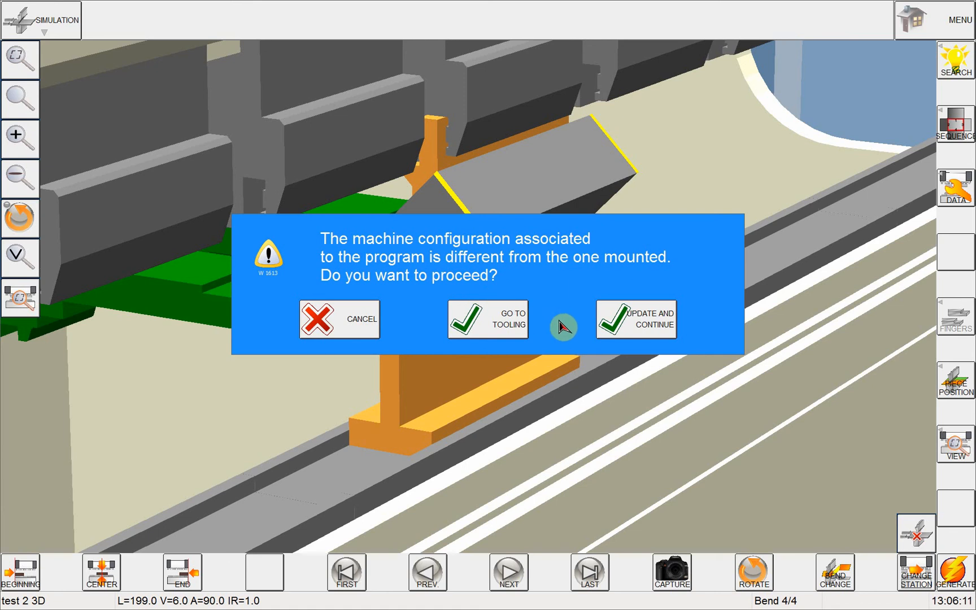
Choose Update and Continue to enter automatic production at step 1/4
left_click(646, 318)
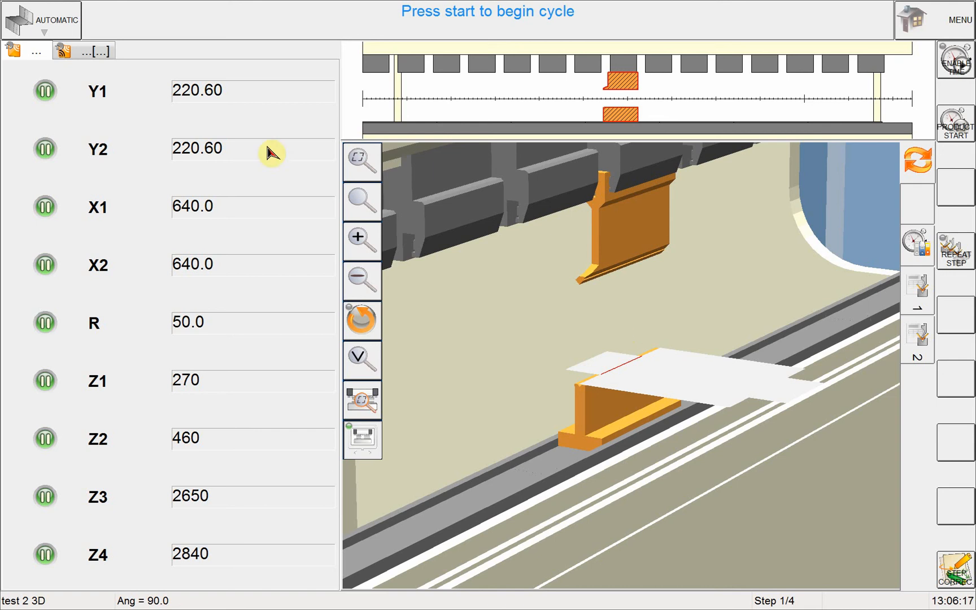
mouse_move(231, 320)
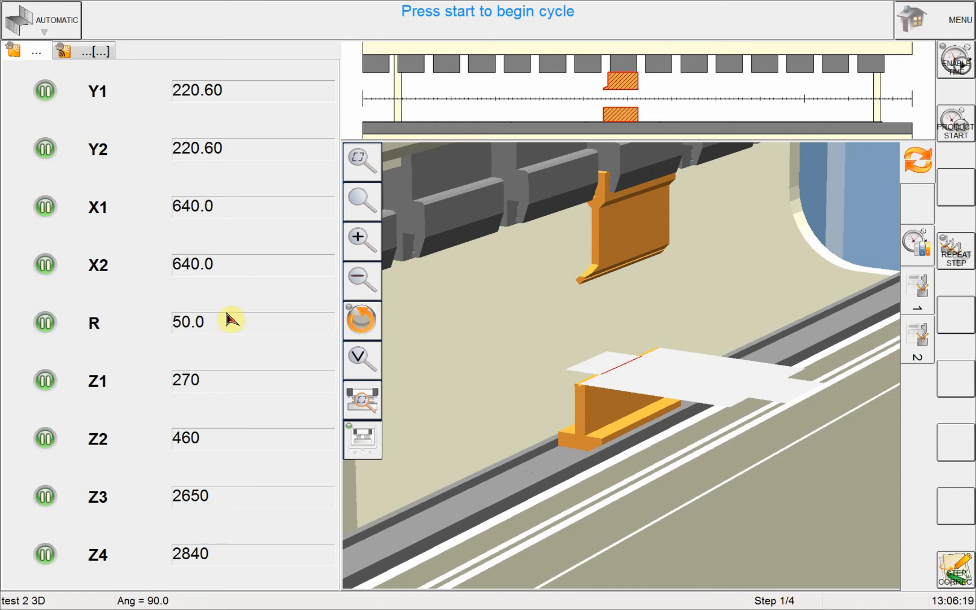
mouse_move(156, 454)
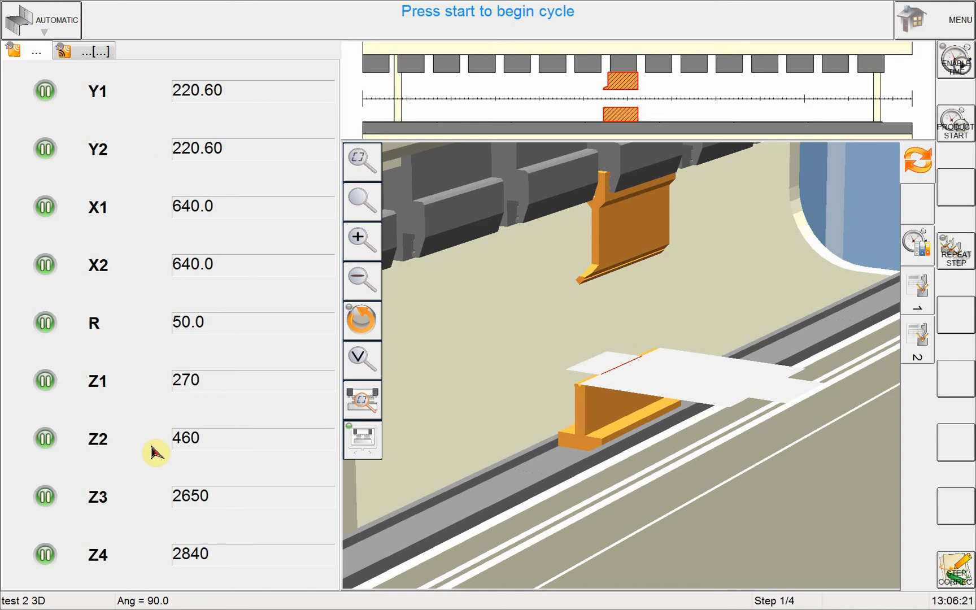
mouse_move(157, 446)
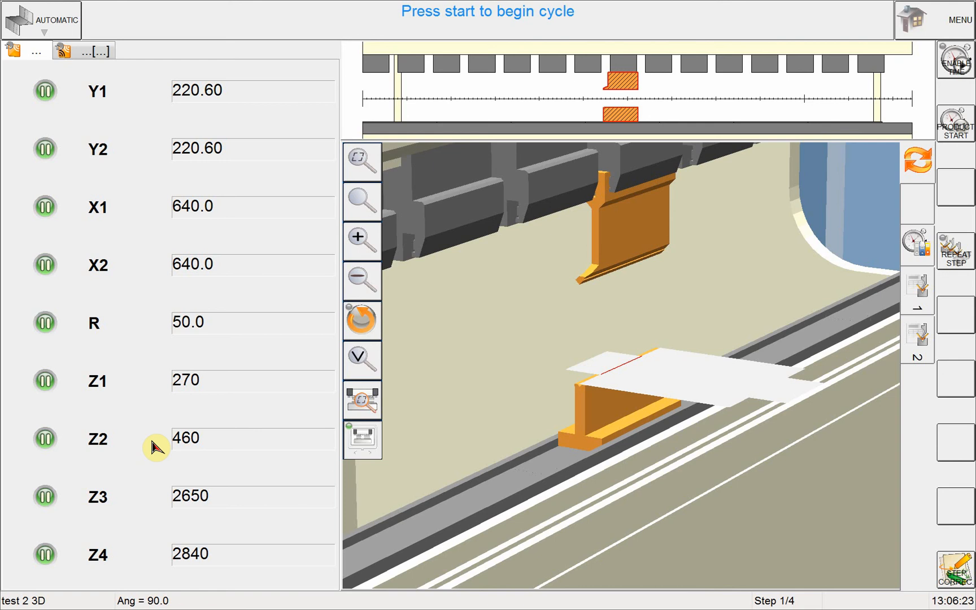